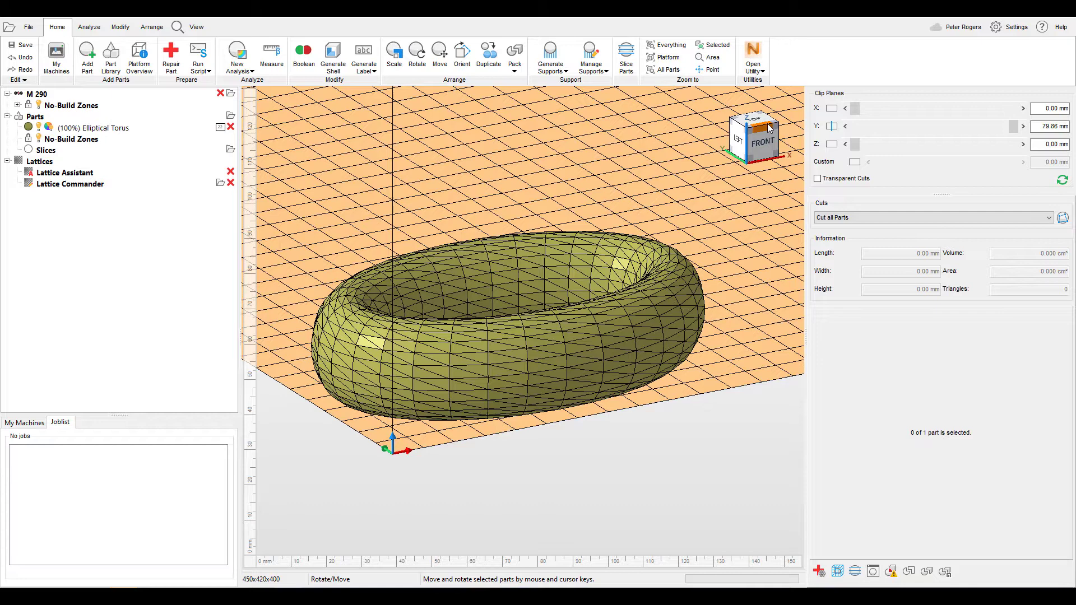
mouse_move(770, 129)
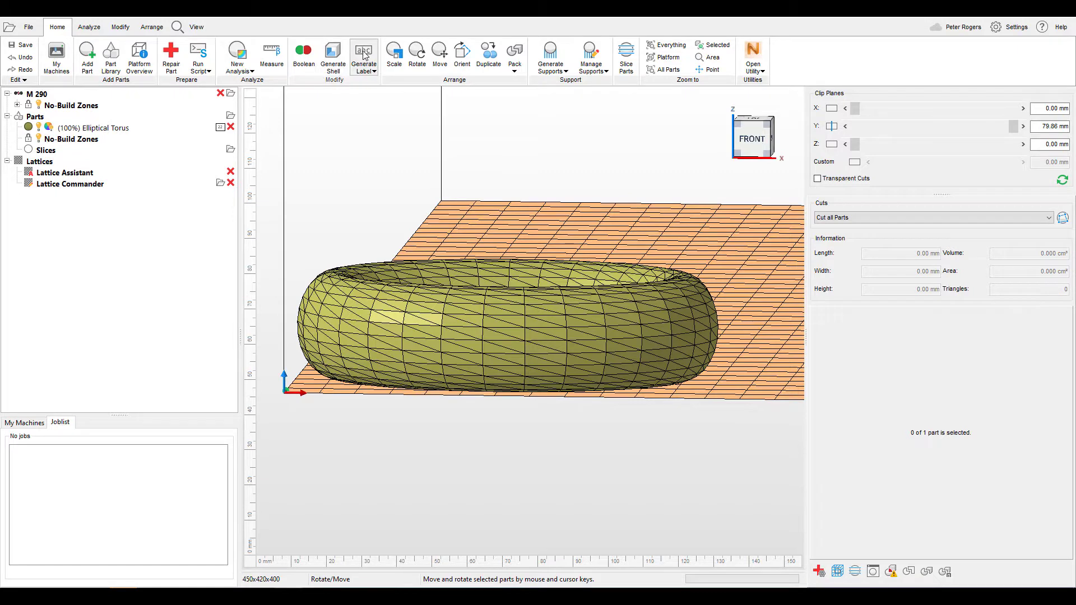
Step: Show the Generate Label choices: text, image, shield and list labeling
left_click(363, 57)
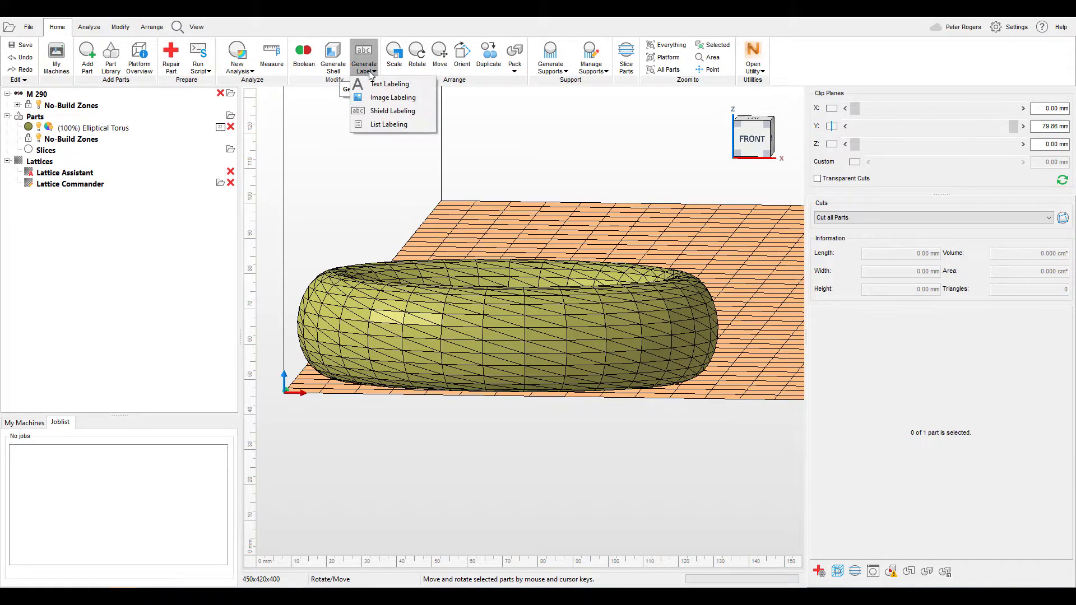
mouse_move(390, 84)
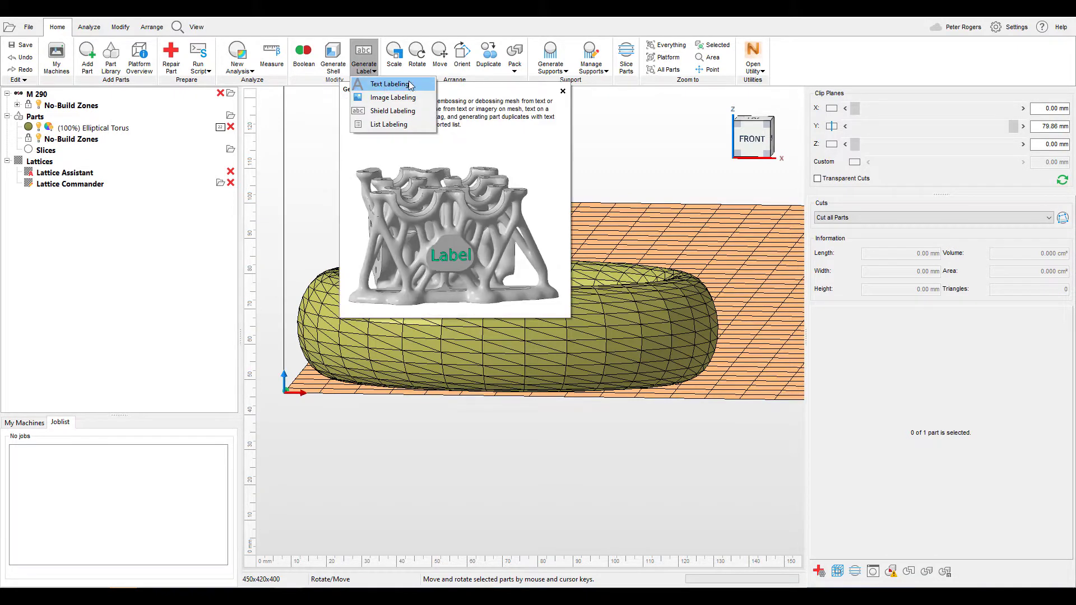
mouse_move(393, 96)
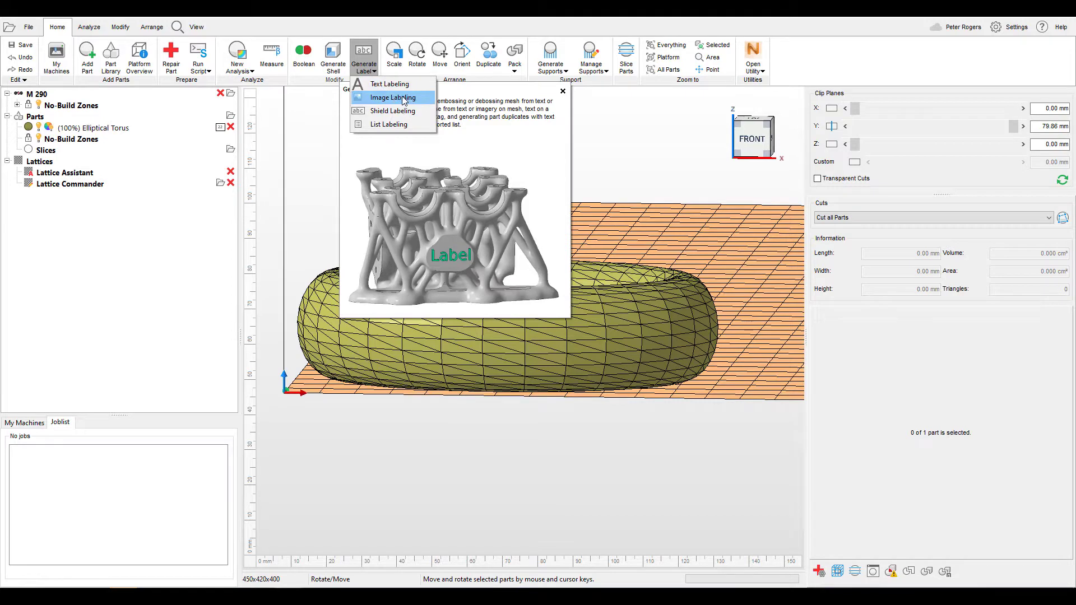
mouse_move(393, 111)
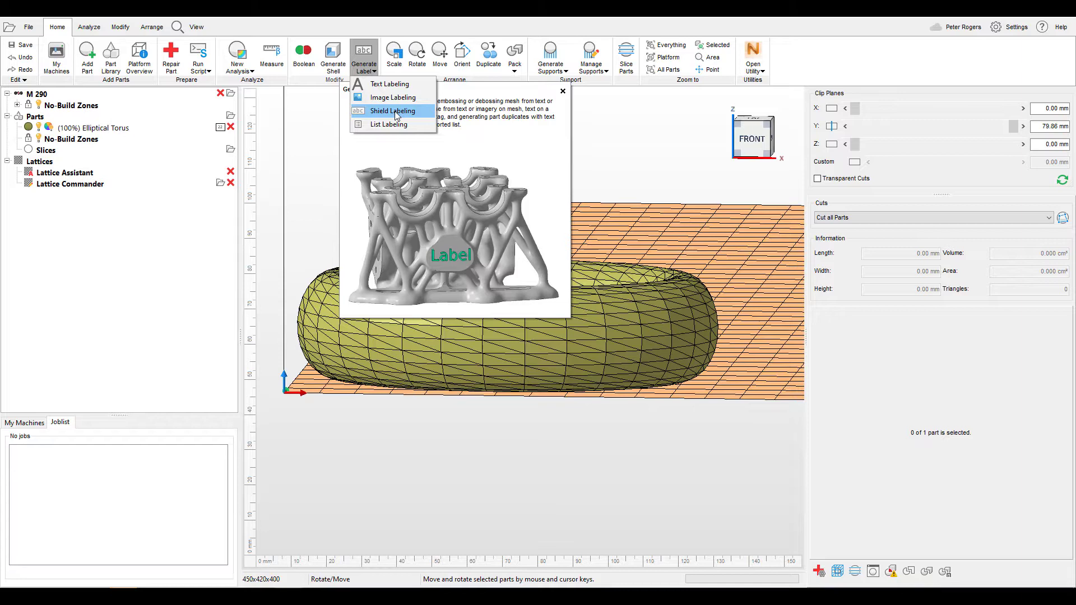
mouse_move(384, 119)
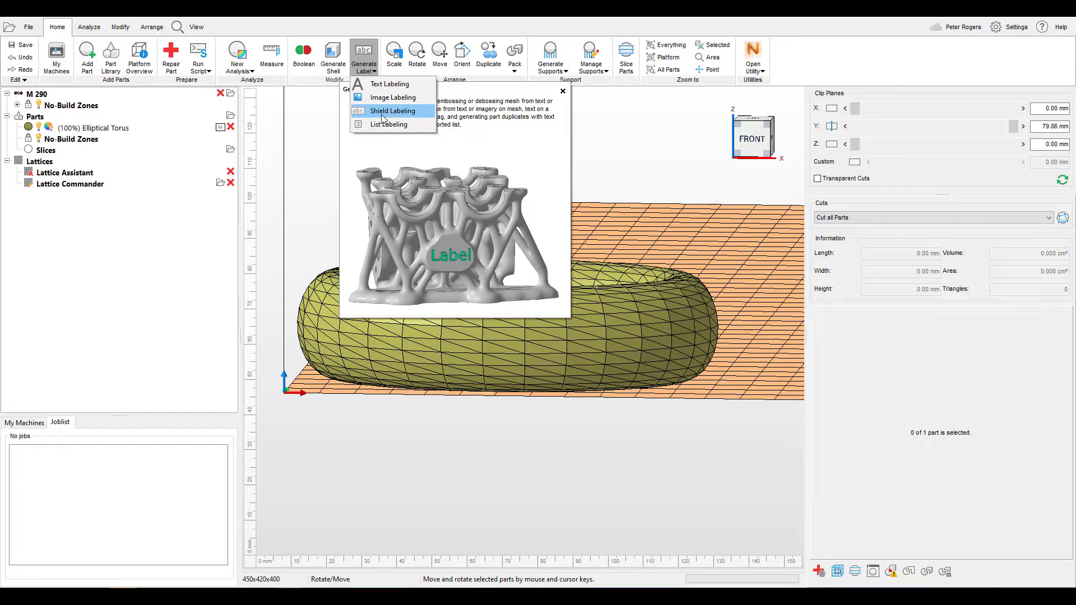
mouse_move(403, 111)
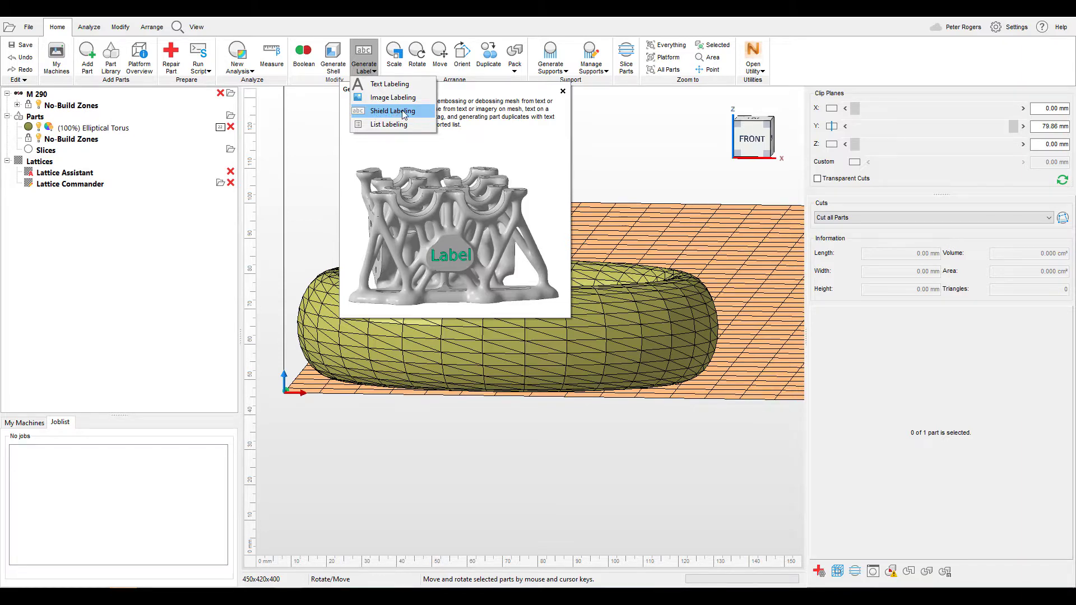
mouse_move(362, 136)
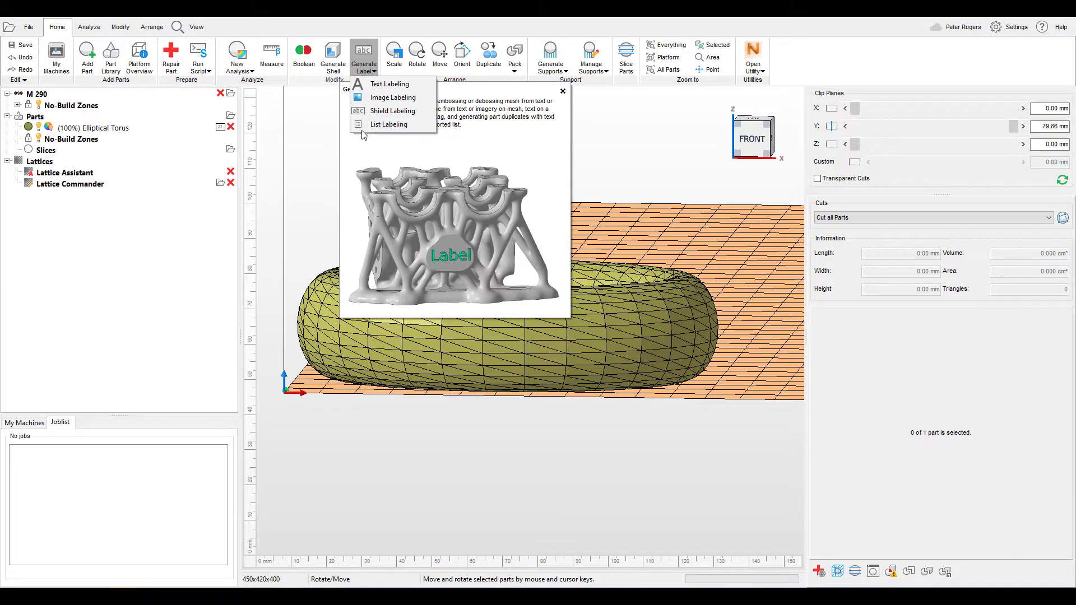
mouse_move(389, 125)
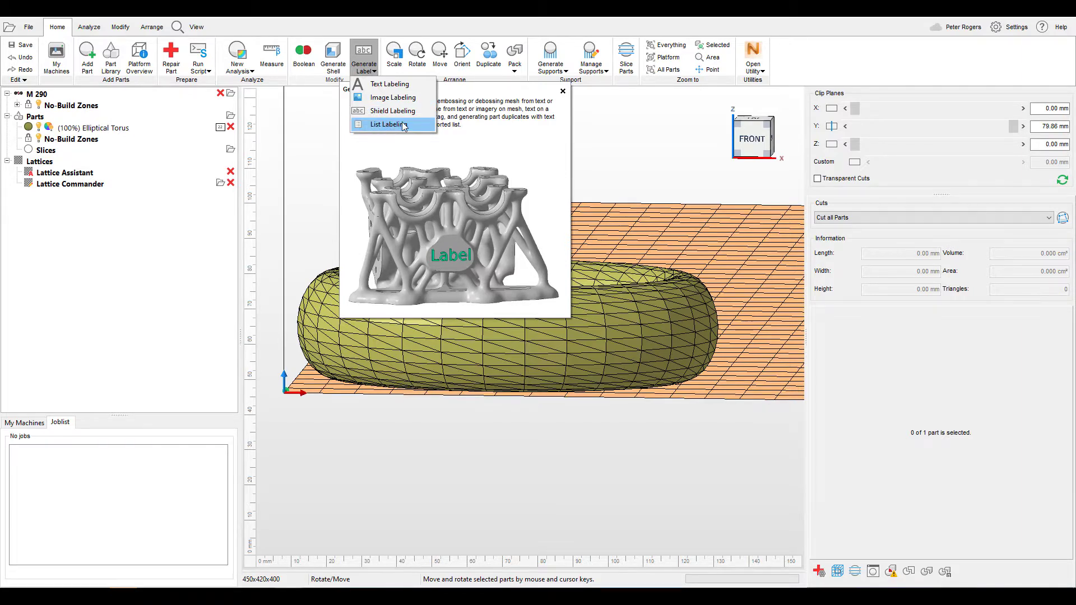
mouse_move(384, 84)
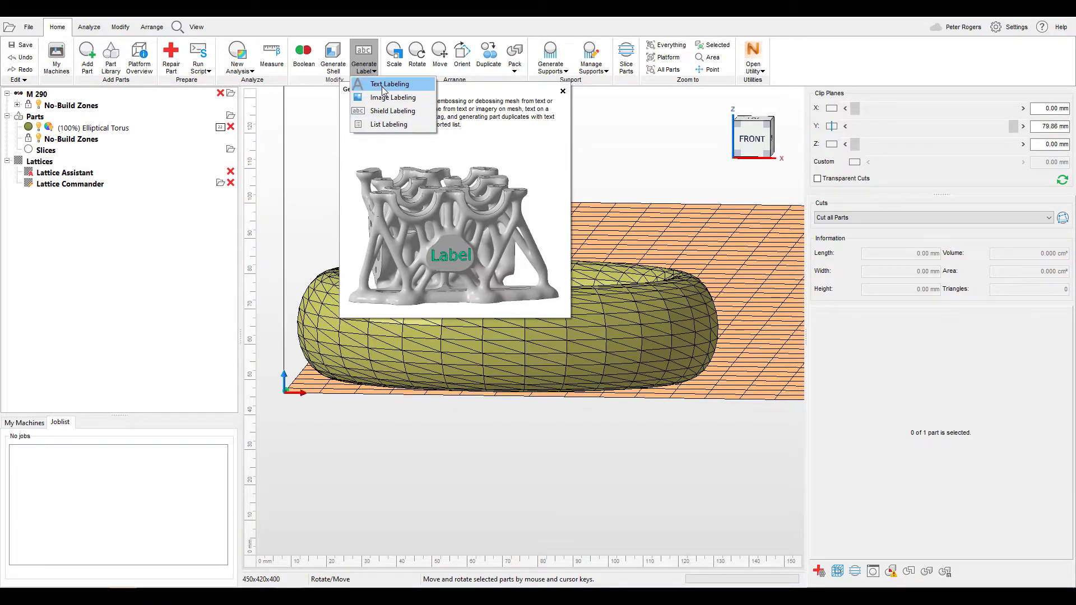
Step: Place a text label on the elliptical torus with the caption Demo
left_click(389, 84)
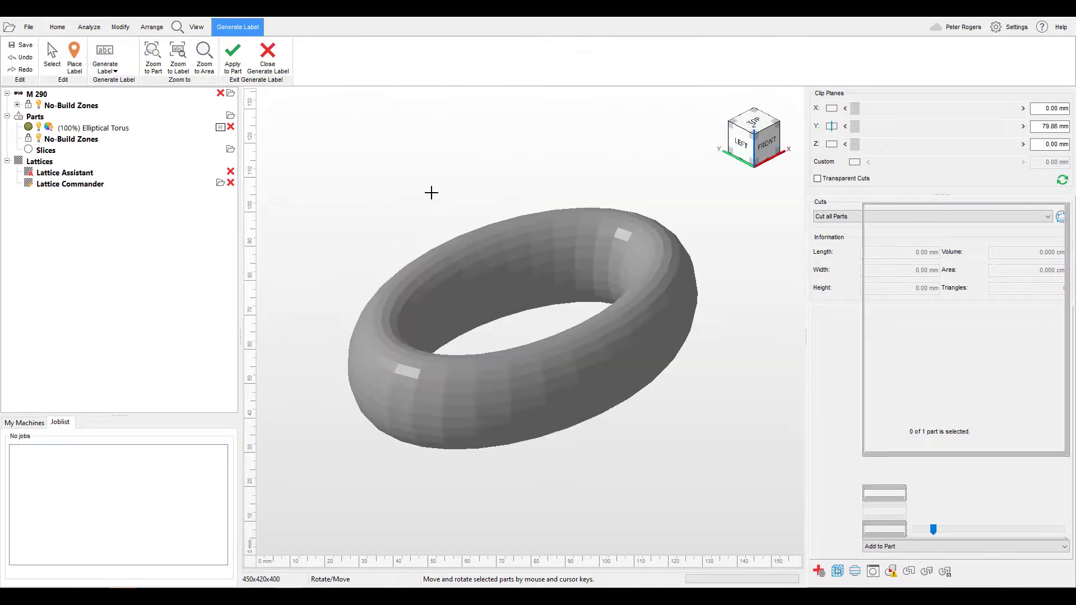
left_click(74, 55)
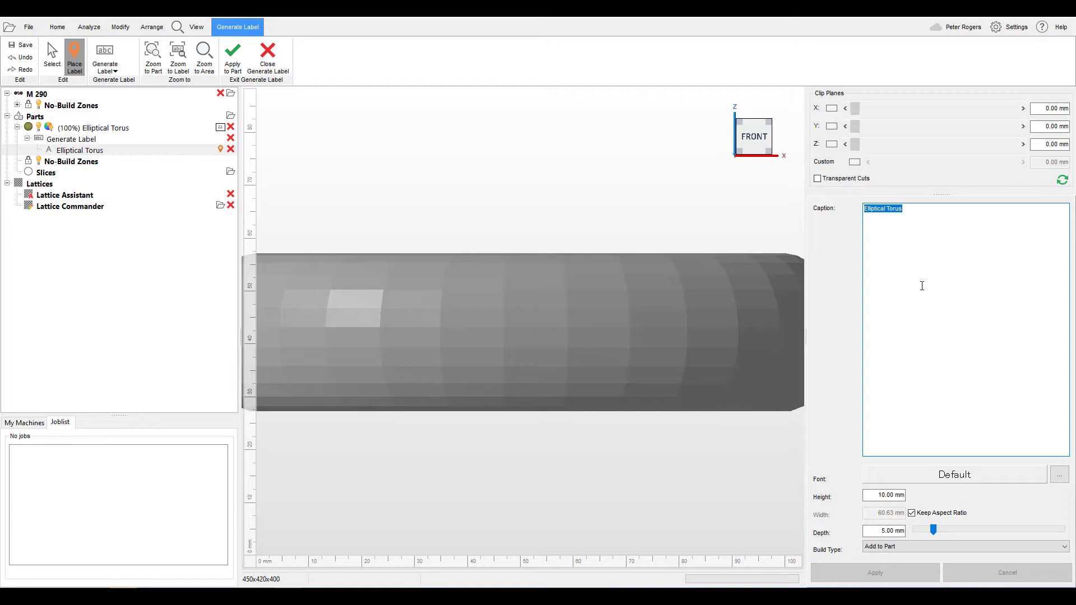
type("Demo")
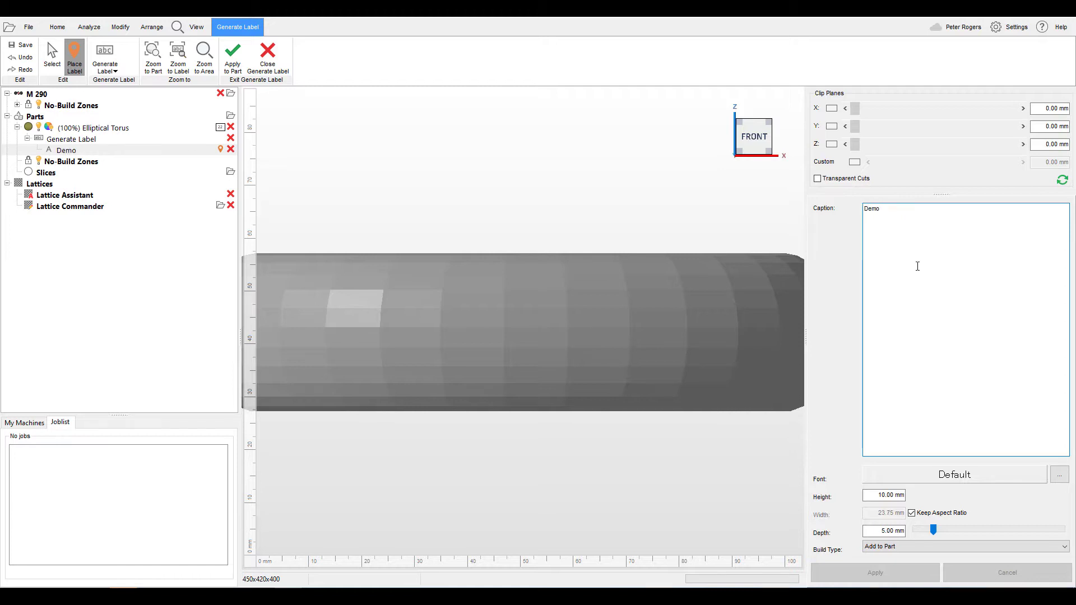
Step: Scale the Demo label on the torus's outer wall down to about 9.5 mm tall
left_click(515, 323)
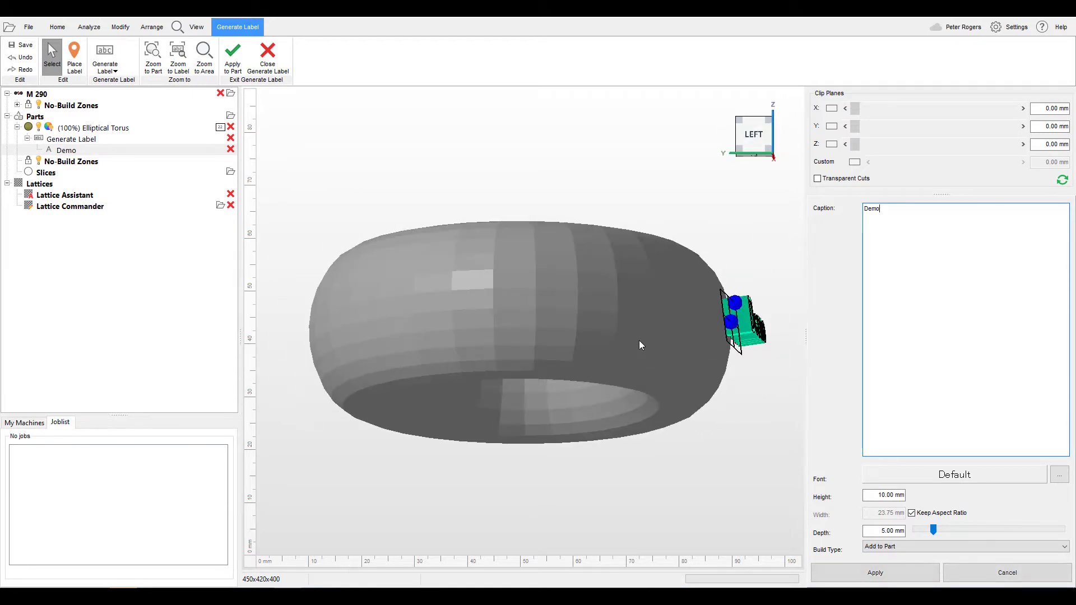
mouse_move(842, 254)
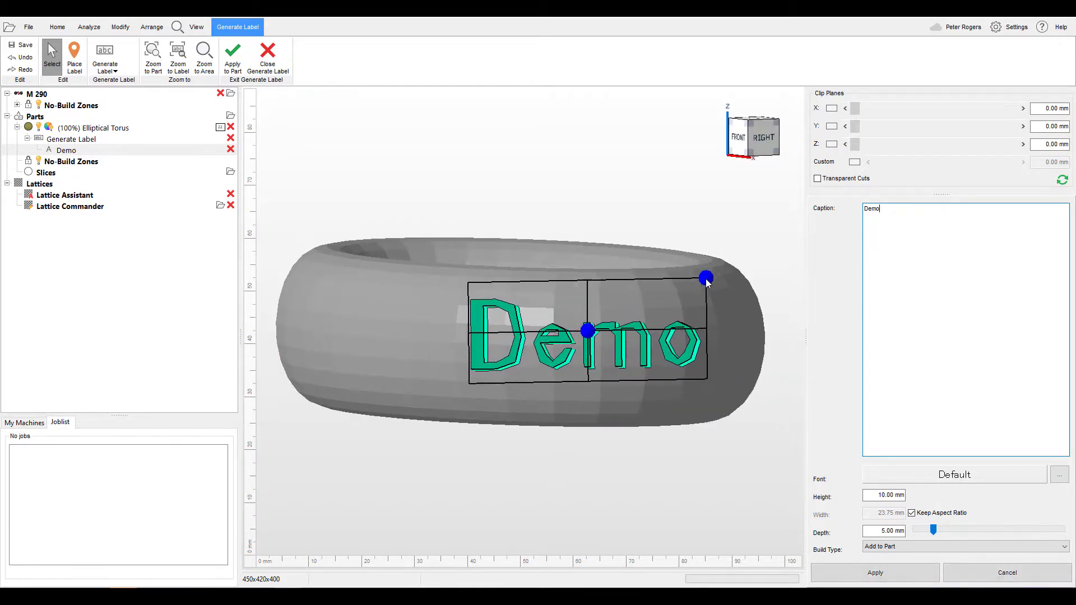
left_click_drag(705, 279, 667, 297)
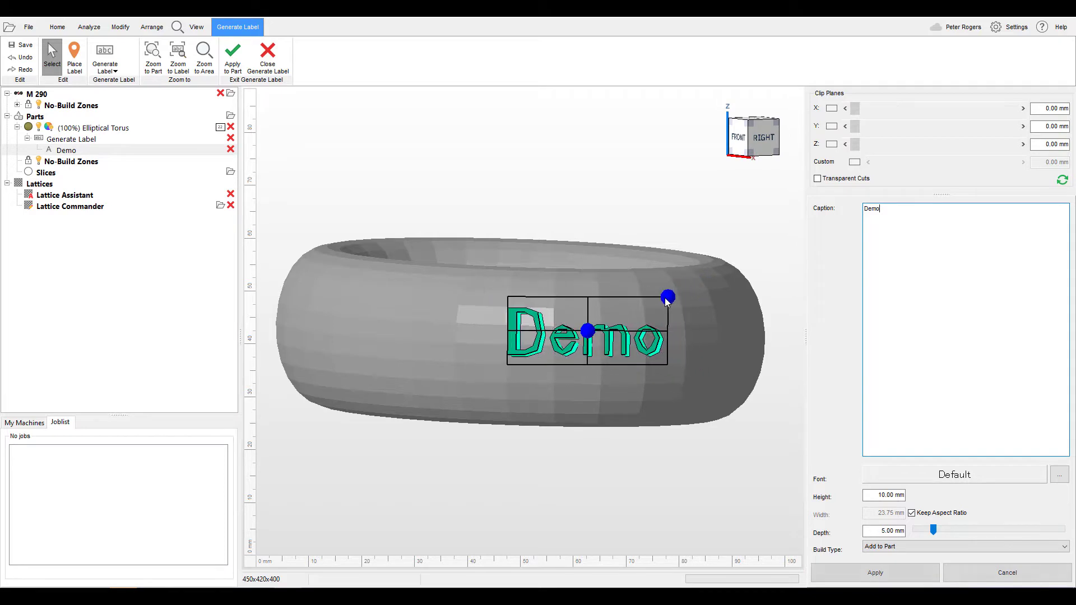
left_click_drag(668, 296, 650, 305)
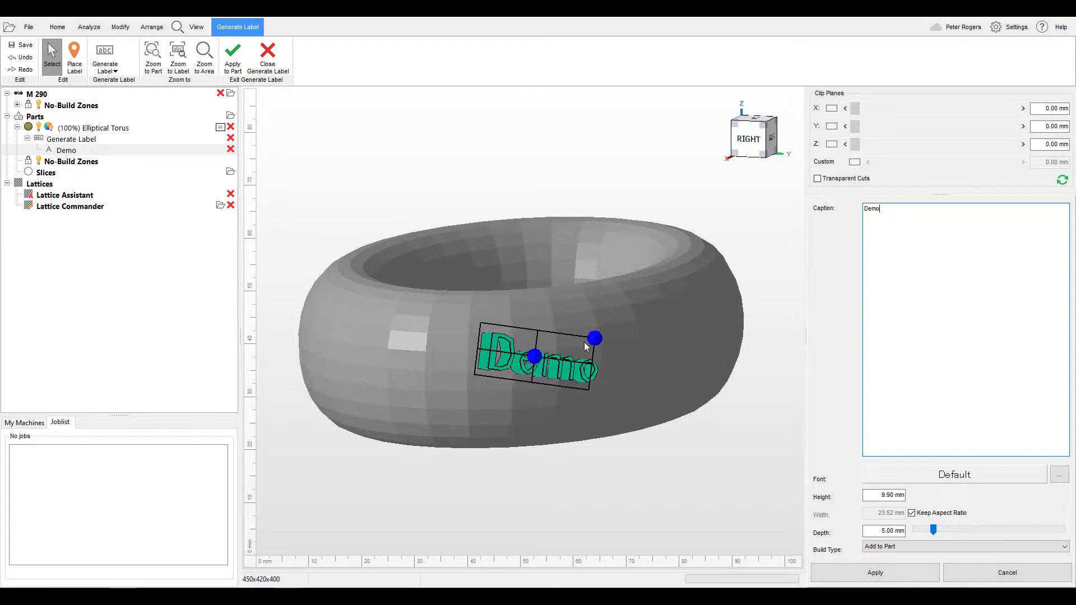
left_click_drag(563, 356, 714, 323)
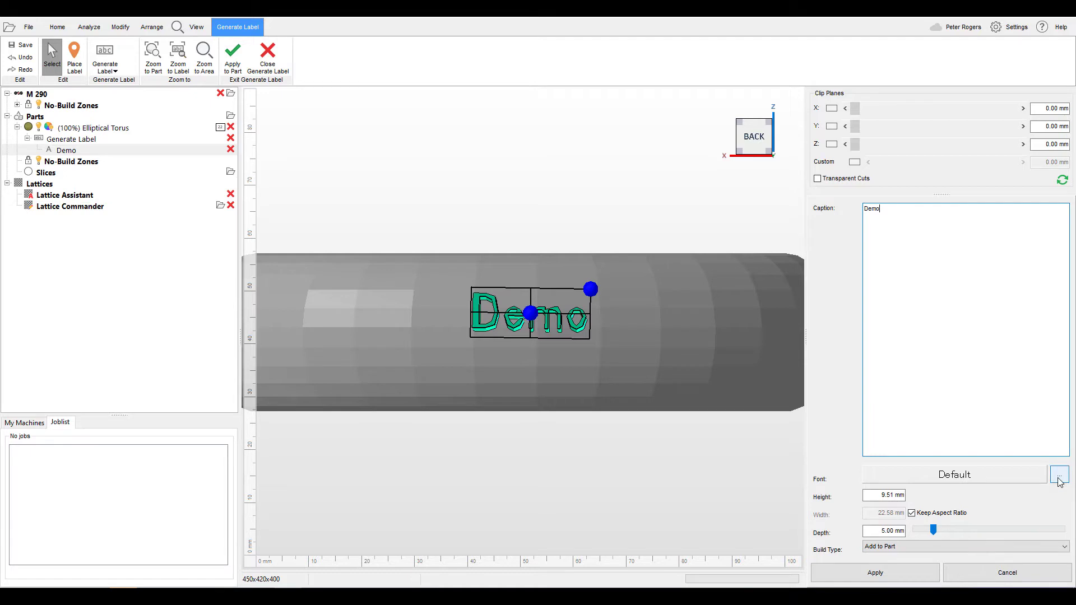
Step: Set the Demo label's font to Calibri and nudge it lower and to the left
left_click(1059, 474)
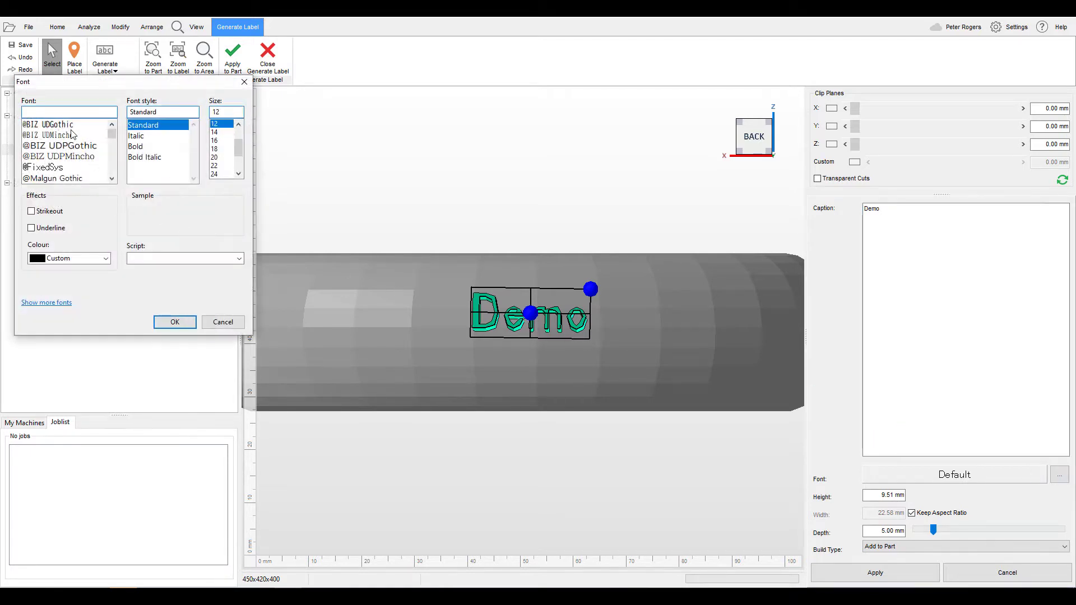
type("cal")
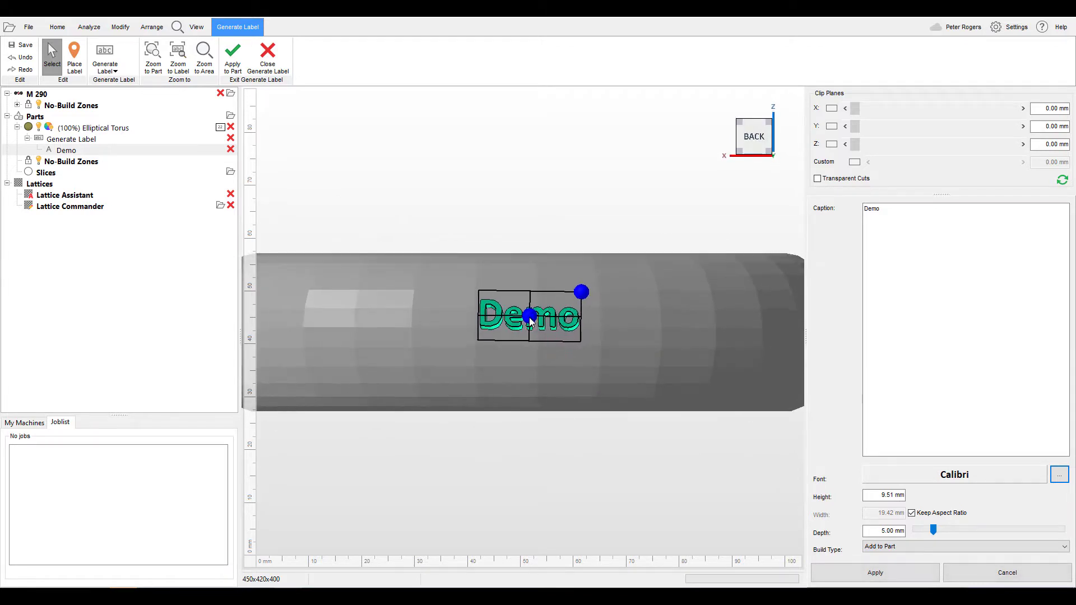
left_click_drag(582, 292, 564, 298)
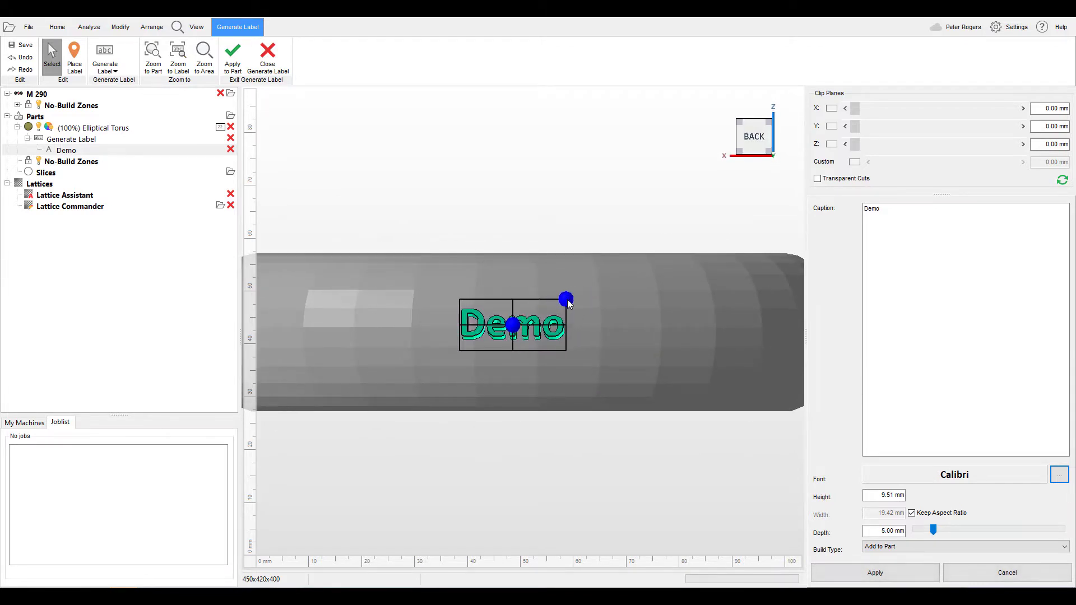
left_click_drag(565, 298, 569, 296)
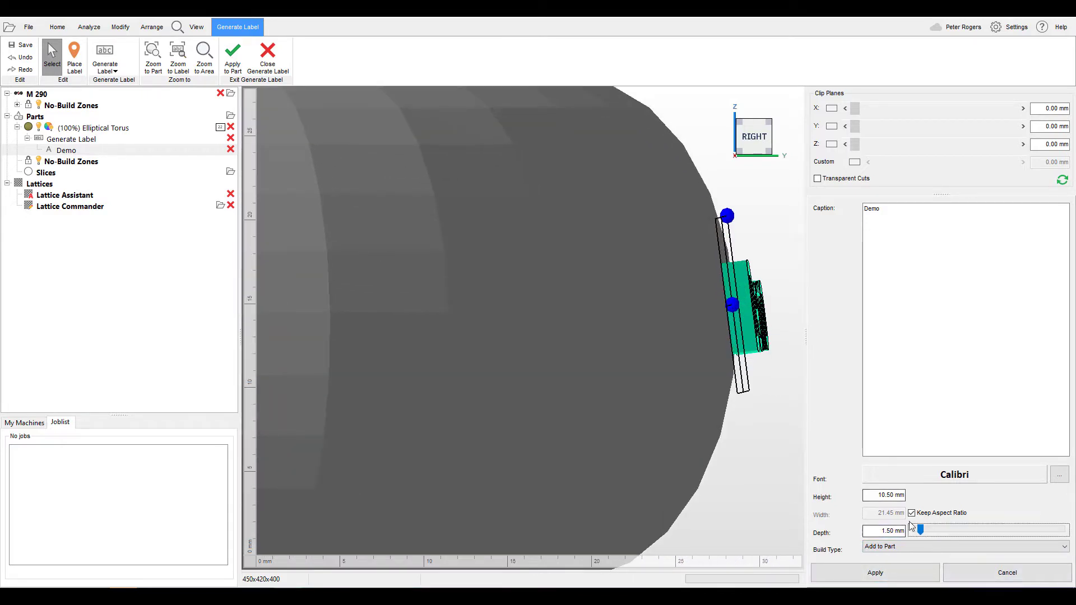
Step: Set the Demo label's build type to Subtract from Part
left_click(964, 546)
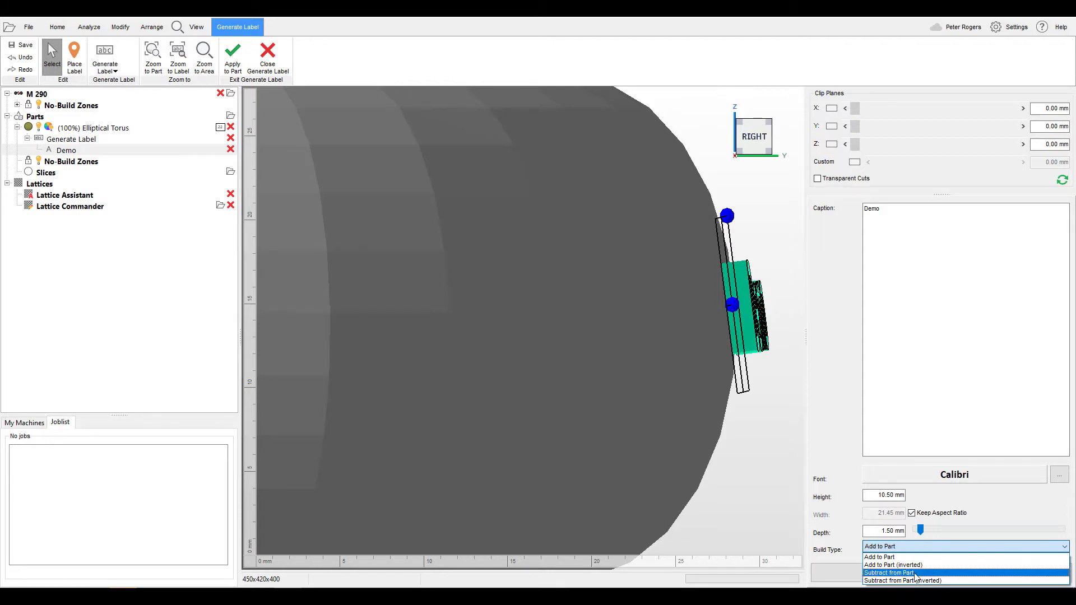
left_click(888, 573)
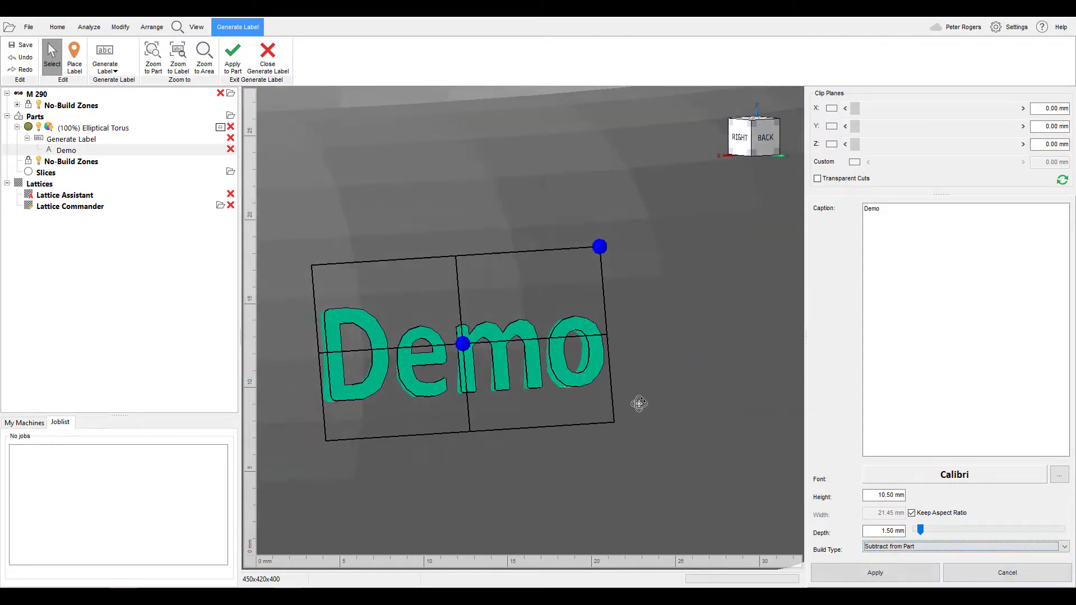
left_click_drag(461, 343, 605, 348)
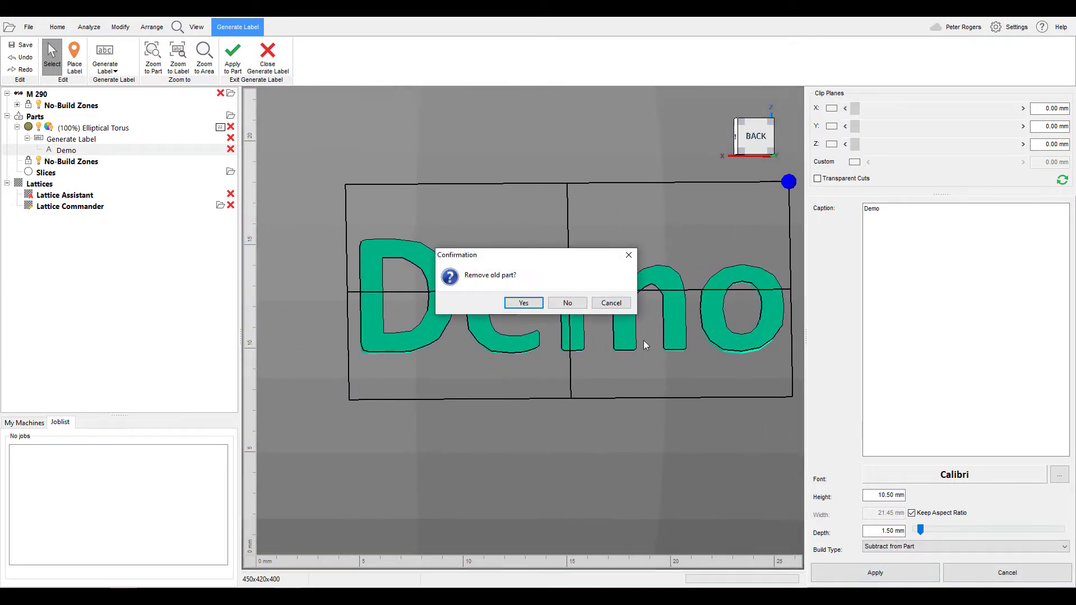
Step: Apply the Demo label to the torus, removing the old unlabeled part
left_click(523, 302)
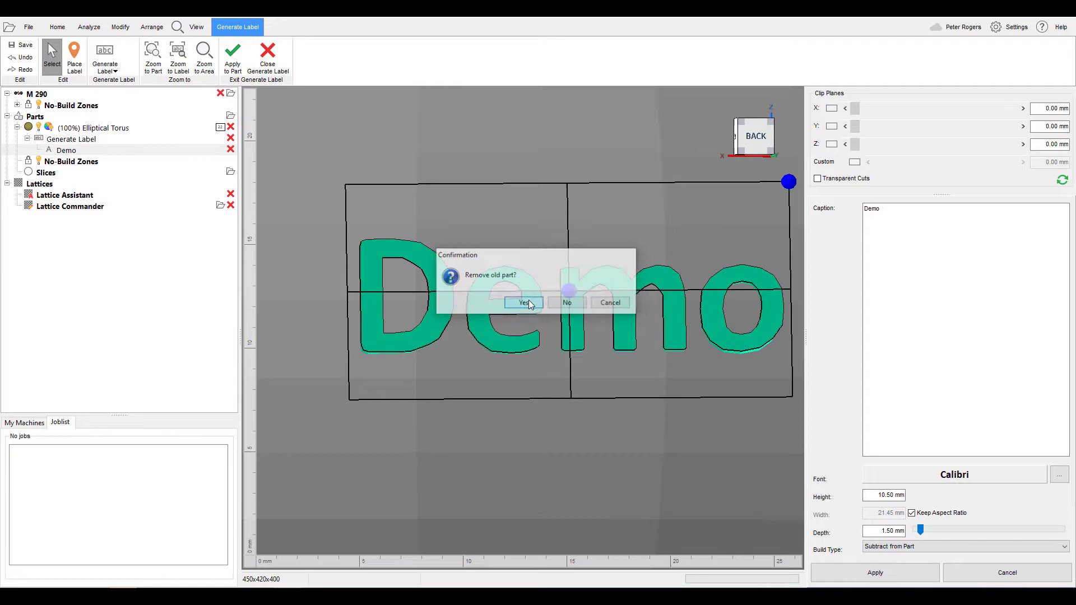
left_click(523, 303)
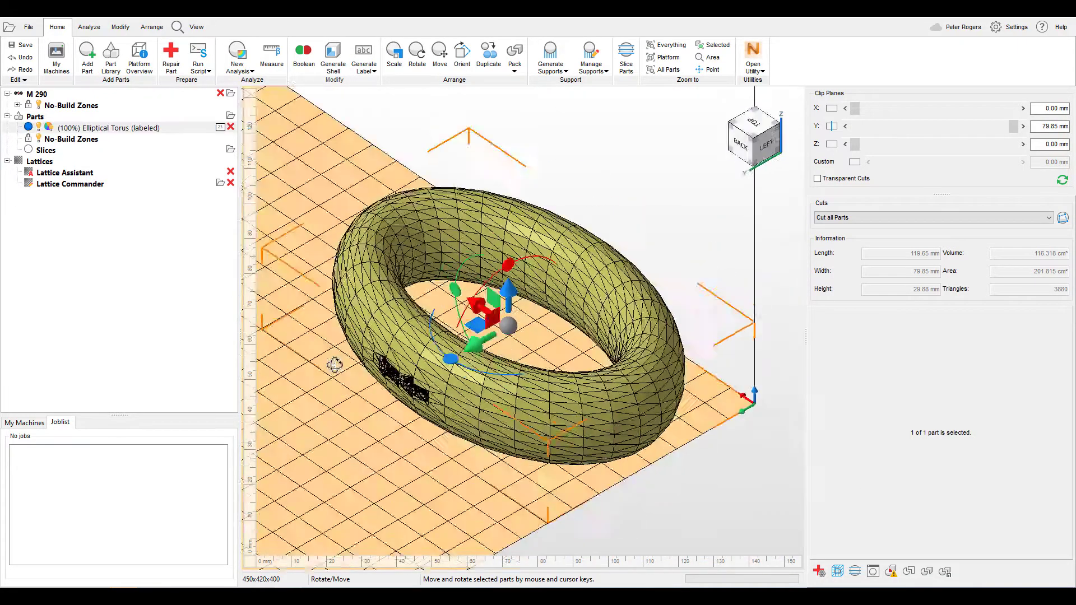
scroll("down", 3)
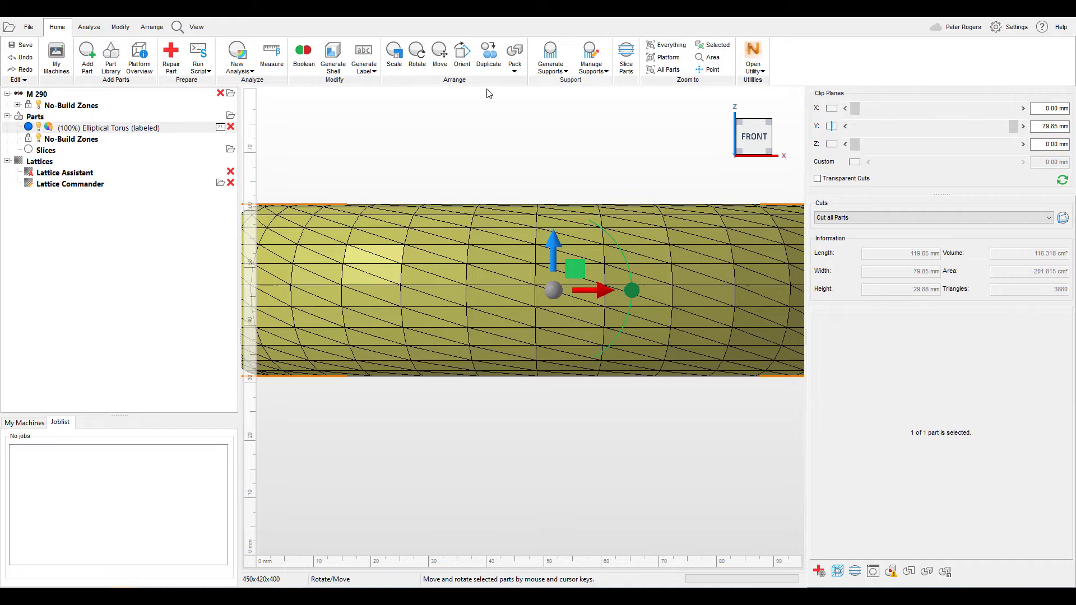
Step: Start an image label on the torus using the logo-autodesk-1 picture
left_click(363, 55)
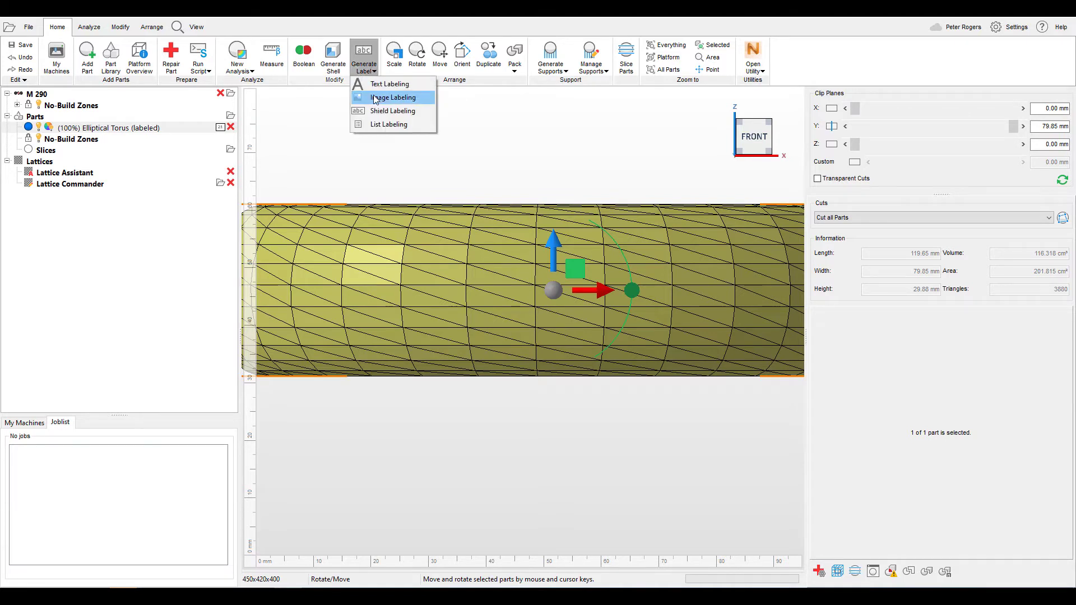
left_click(393, 97)
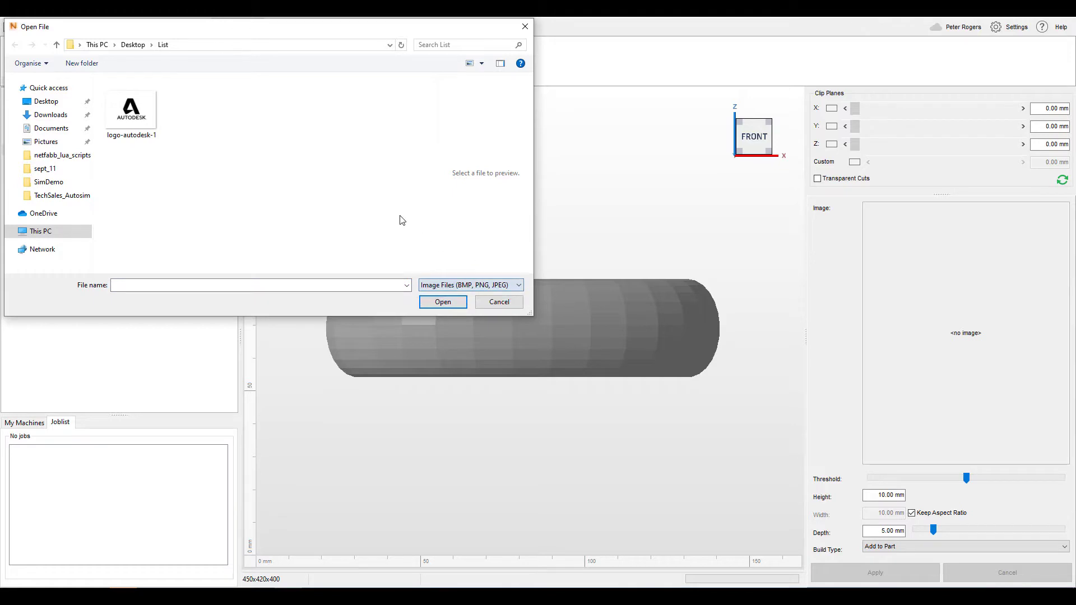
left_click(131, 106)
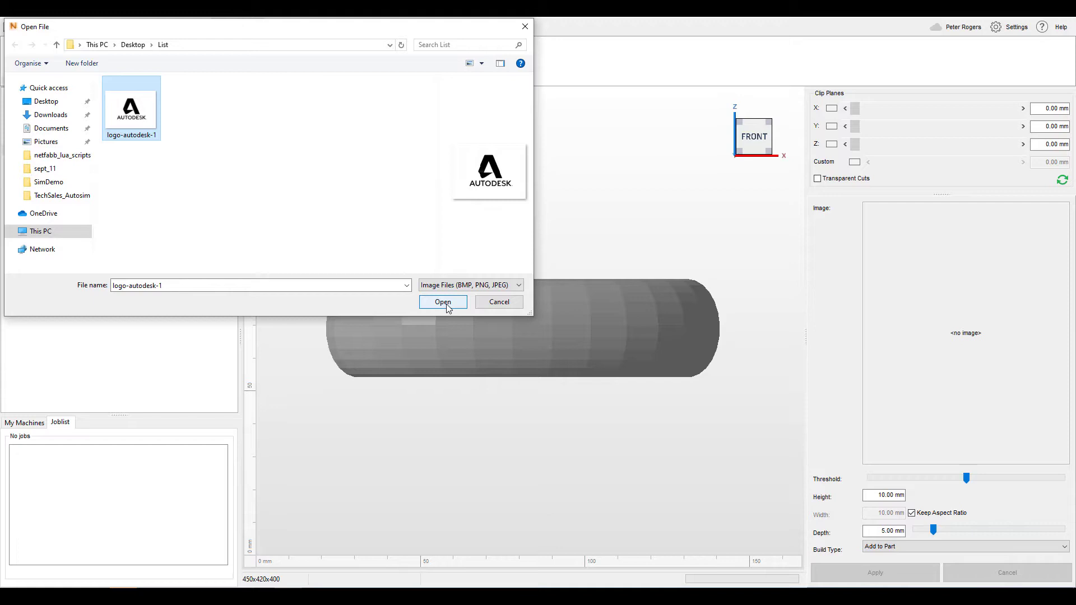
left_click(442, 302)
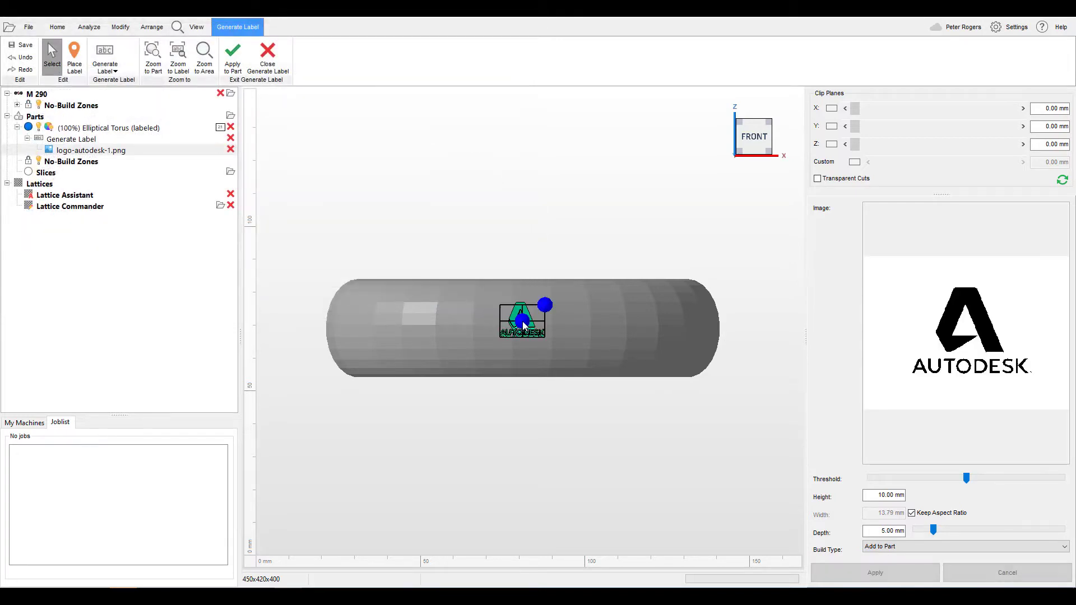
Step: Apply the Autodesk logo label at 1.5 mm depth, removing the old part
left_click_drag(522, 320, 511, 329)
type("1")
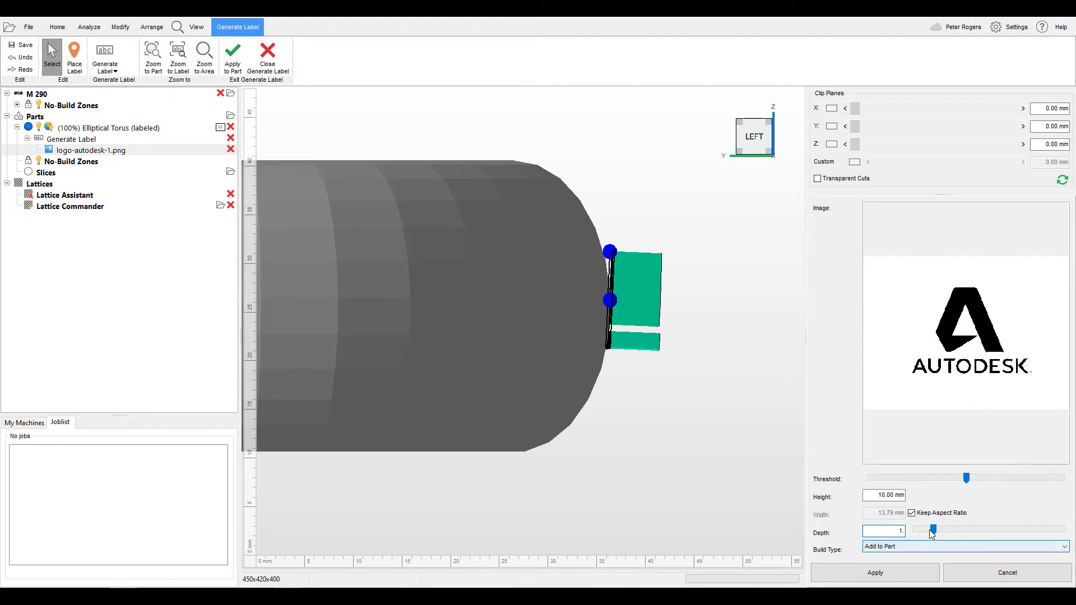
left_click_drag(931, 530, 919, 530)
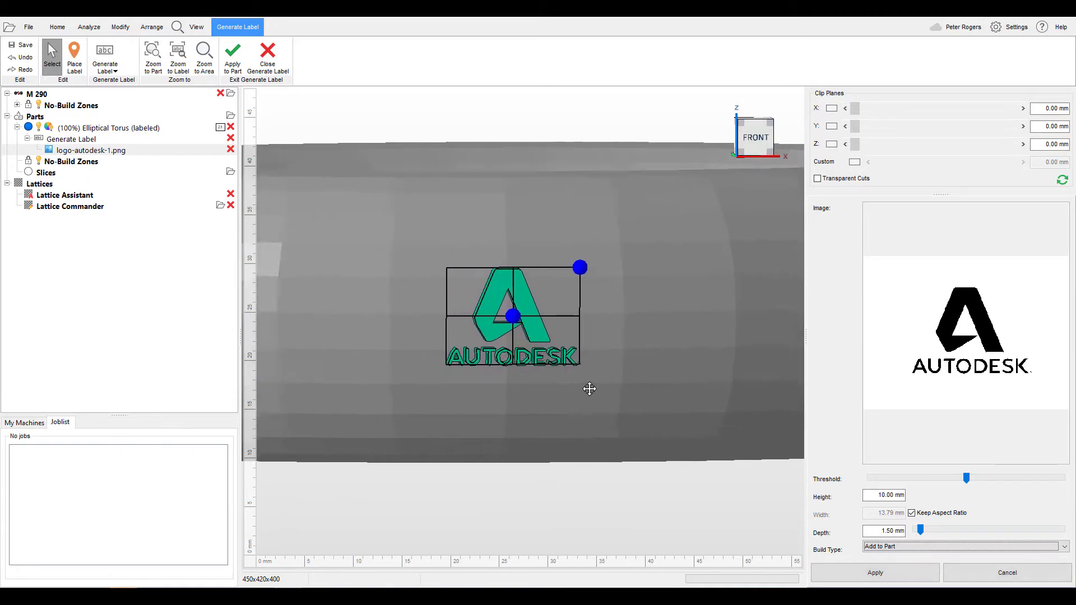
left_click(960, 546)
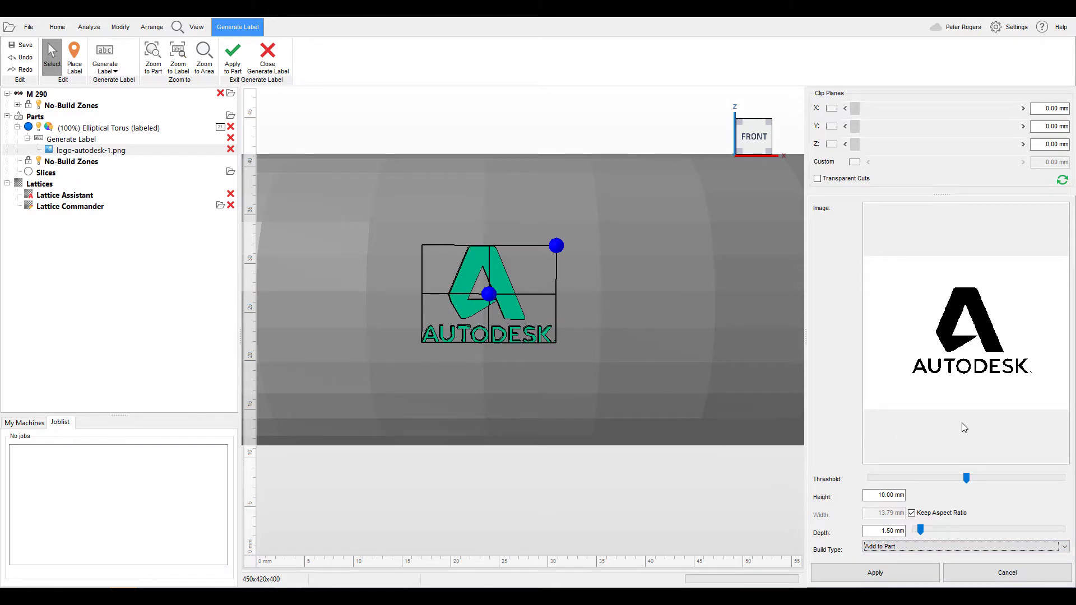
left_click(875, 573)
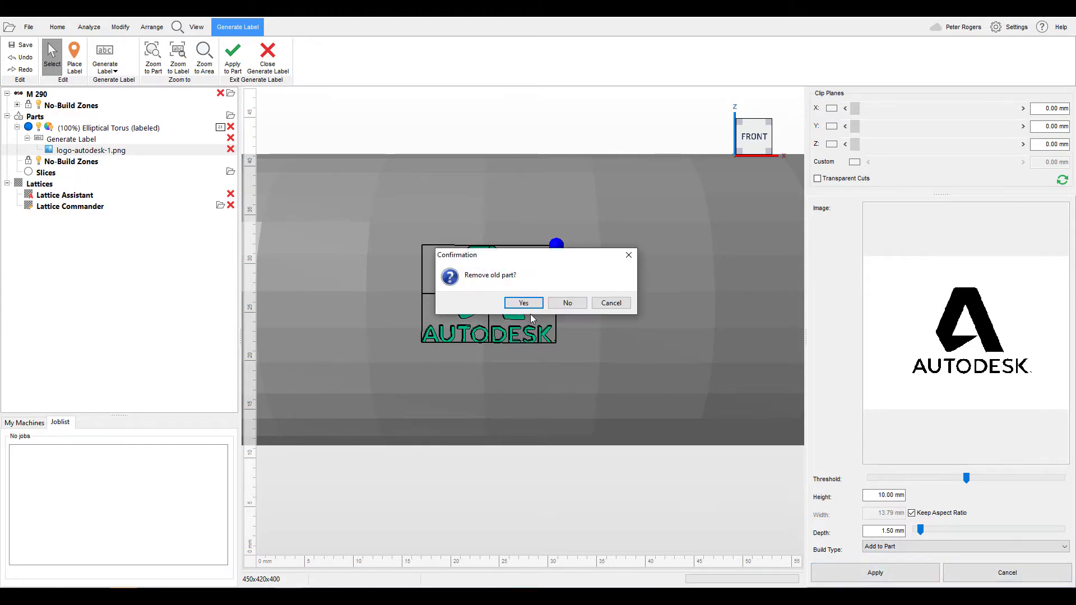
left_click(523, 303)
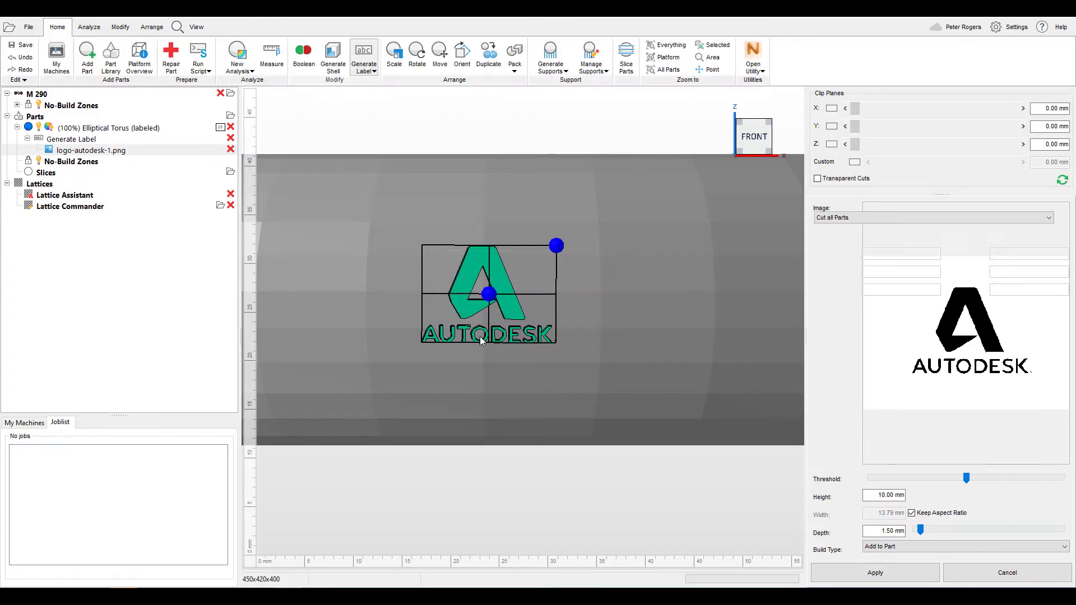
left_click(875, 573)
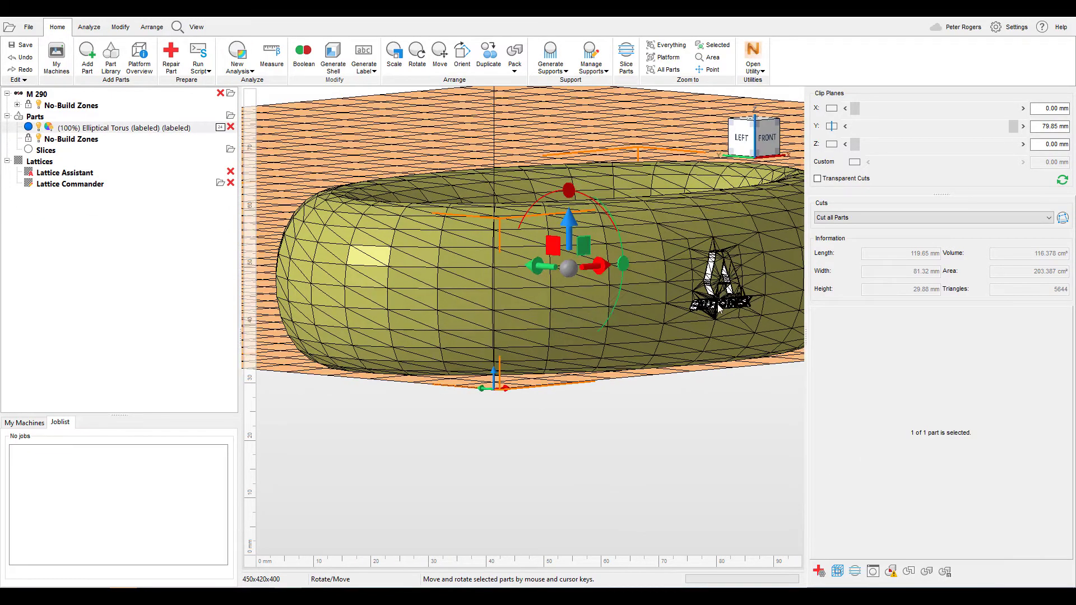
scroll("up", 3)
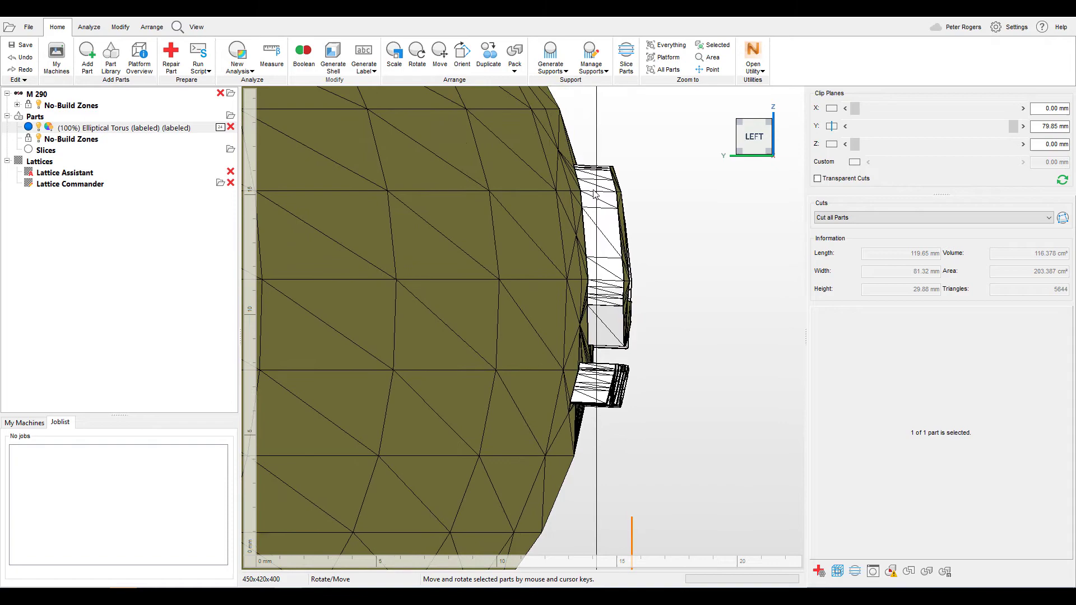
mouse_move(610, 398)
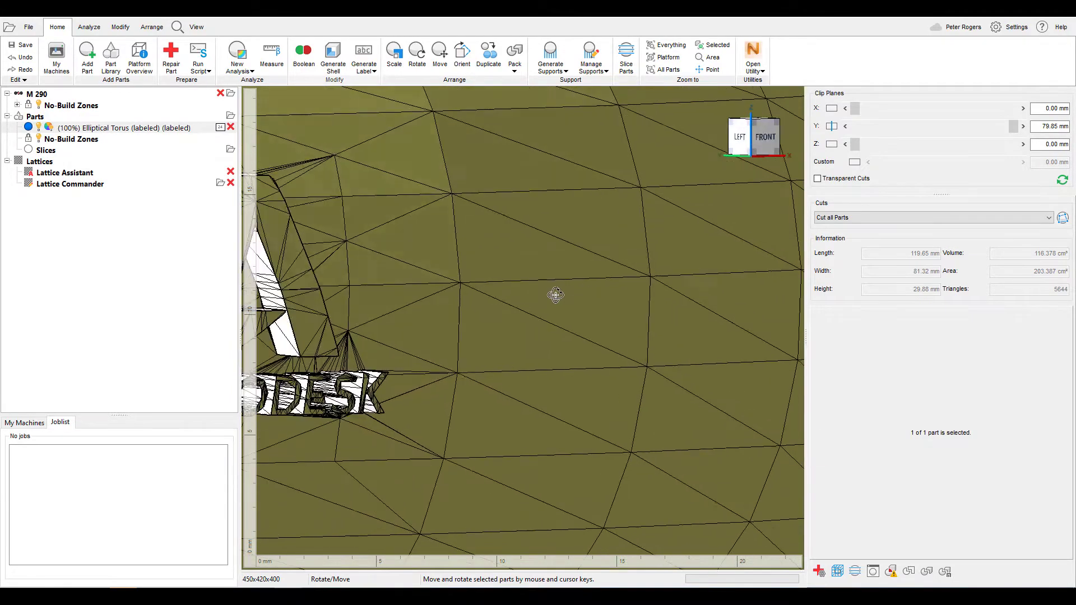
left_click_drag(555, 295, 481, 343)
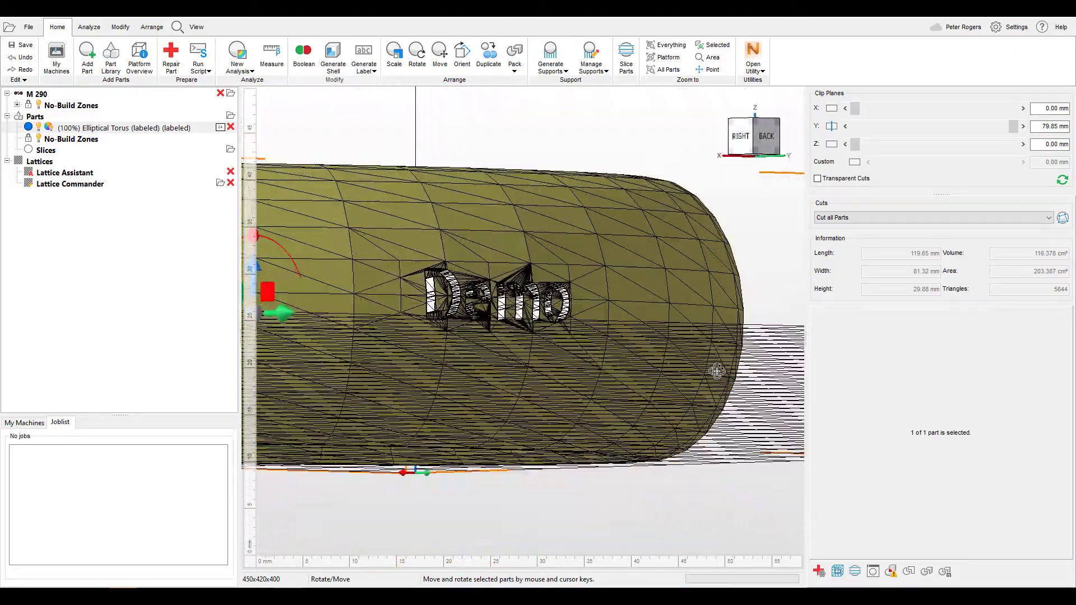
left_click_drag(717, 371, 691, 383)
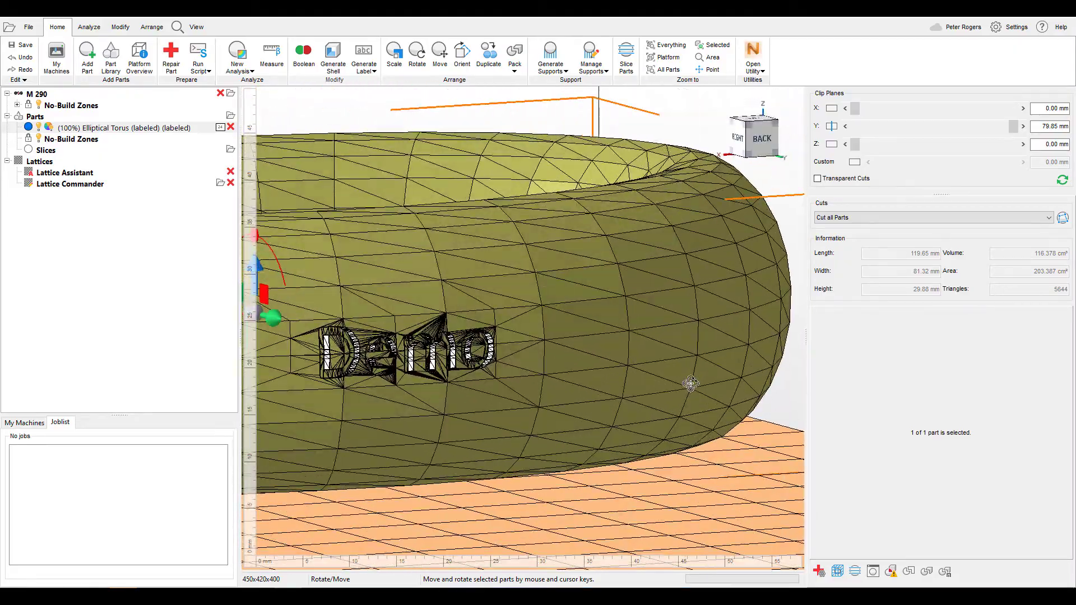
left_click_drag(691, 383, 483, 365)
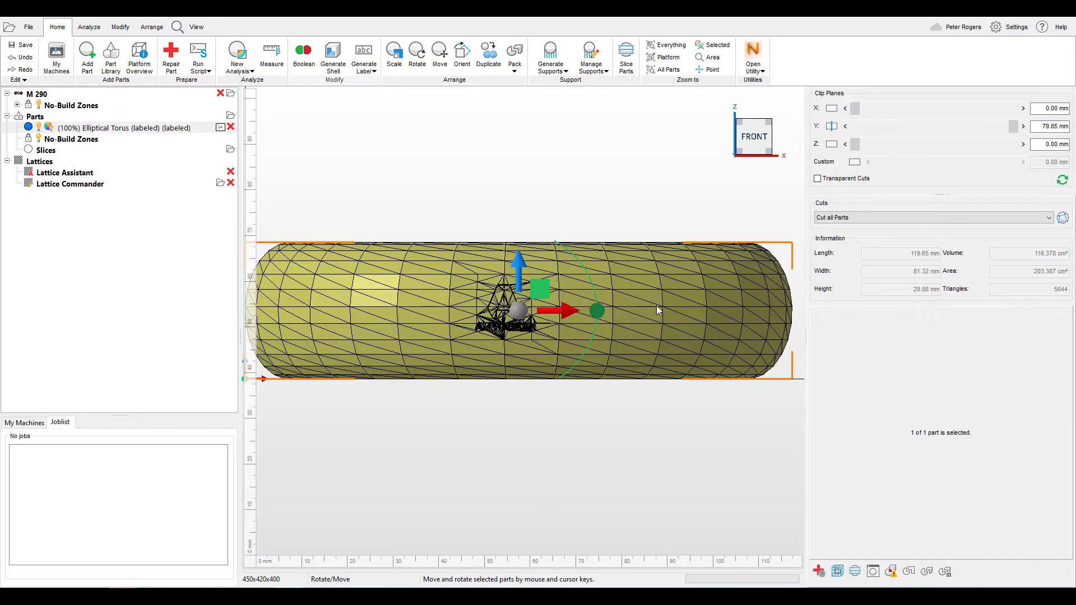
mouse_move(363, 57)
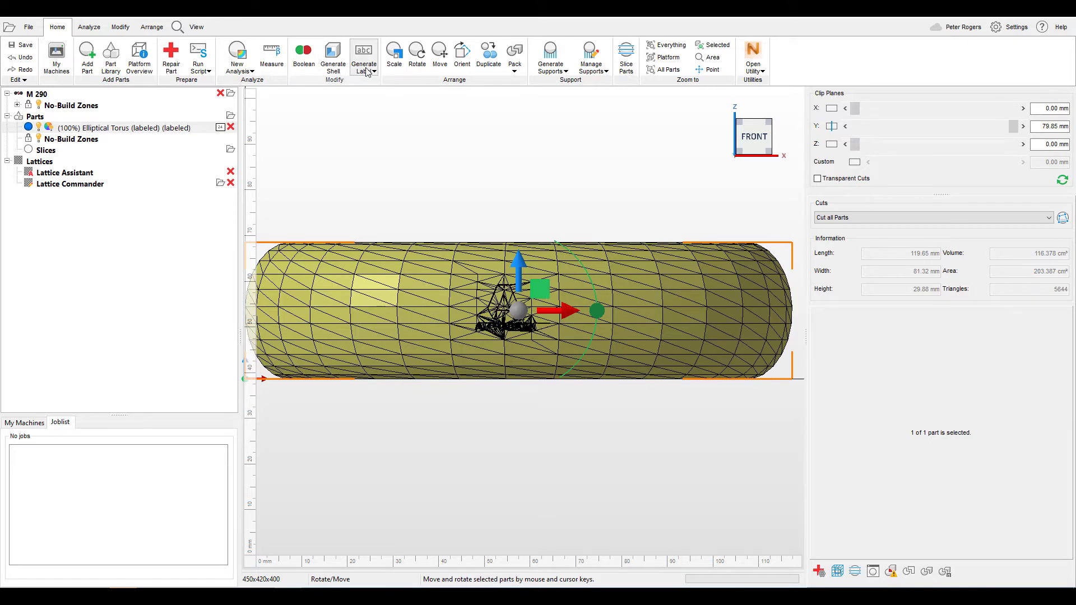
Step: Place a list label on the torus and start importing its data from CSV
left_click(363, 55)
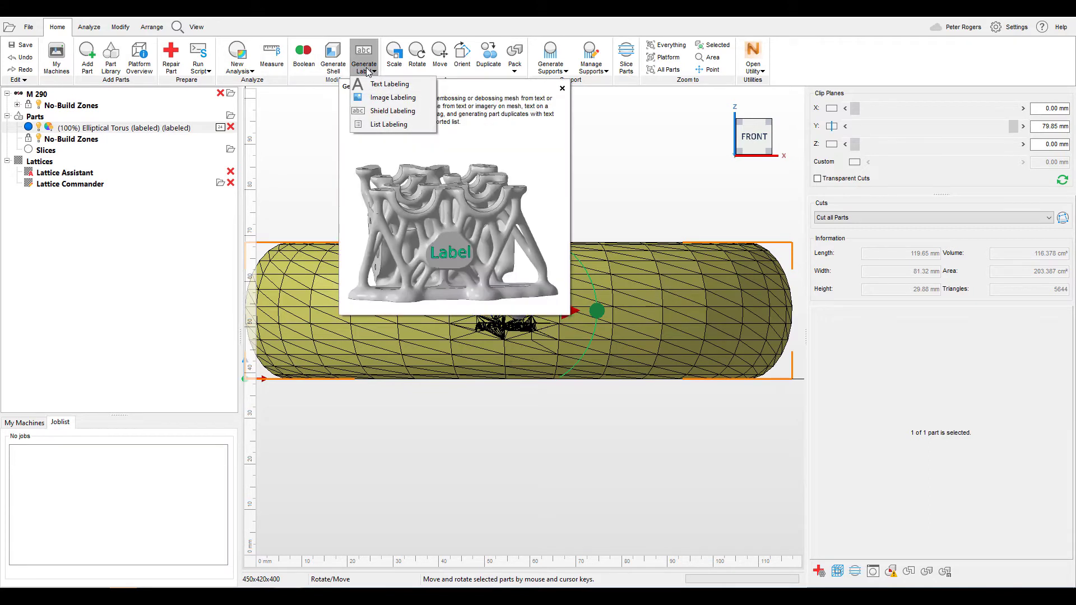
left_click(390, 84)
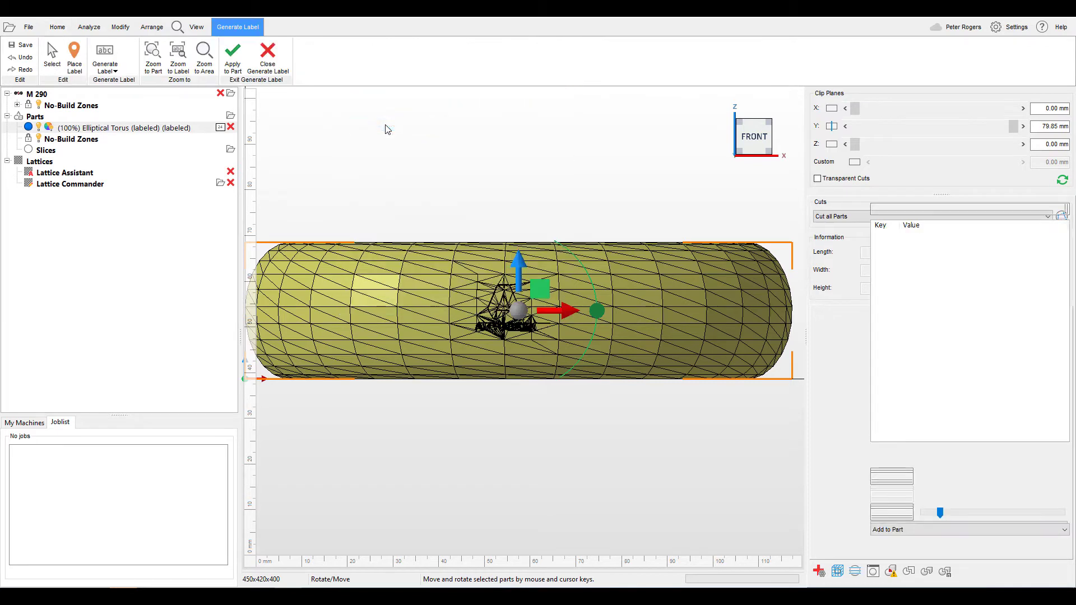
left_click(74, 55)
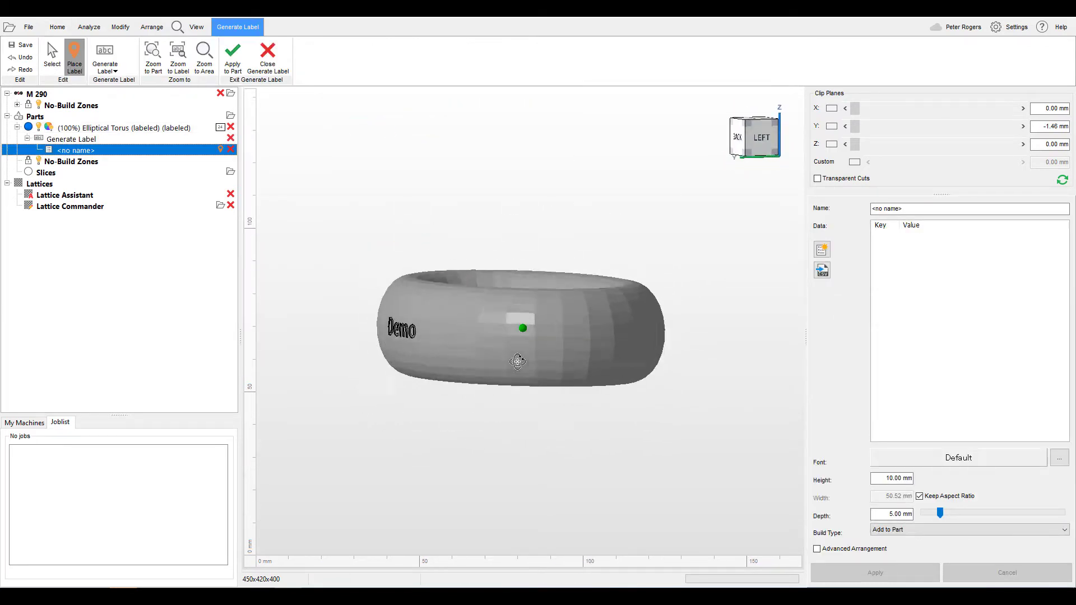
left_click_drag(517, 360, 357, 352)
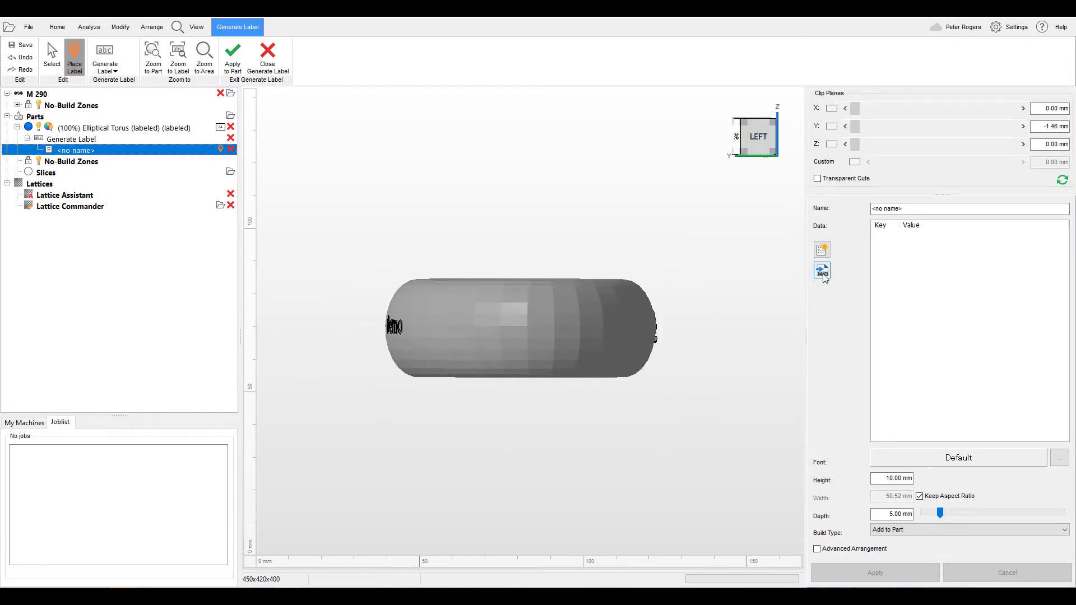
left_click(822, 271)
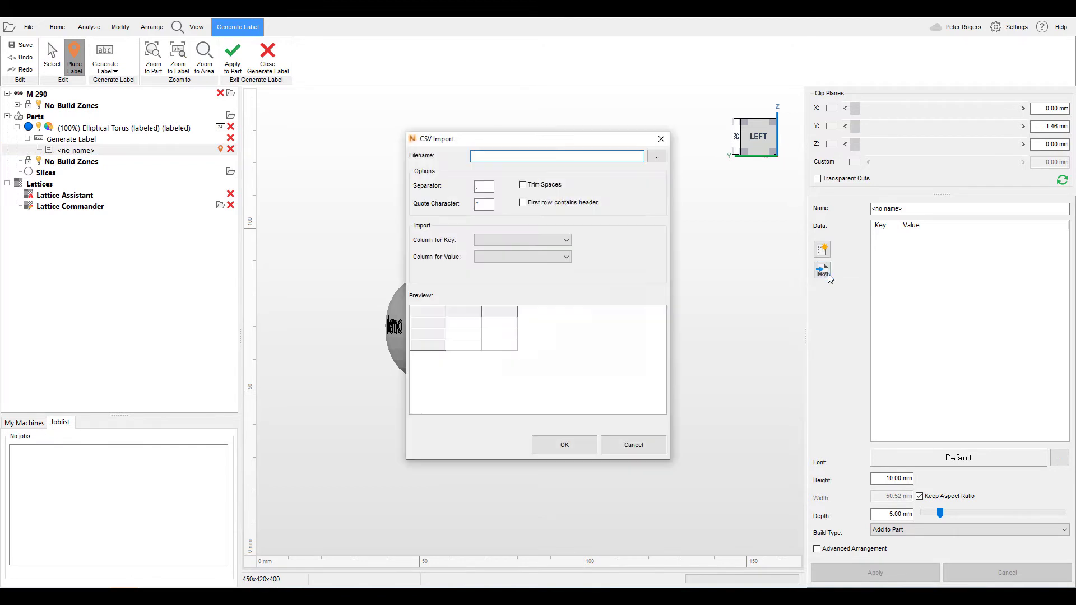
Step: Import List.csv with Column 1 as keys and Column 2 as label values
left_click(655, 156)
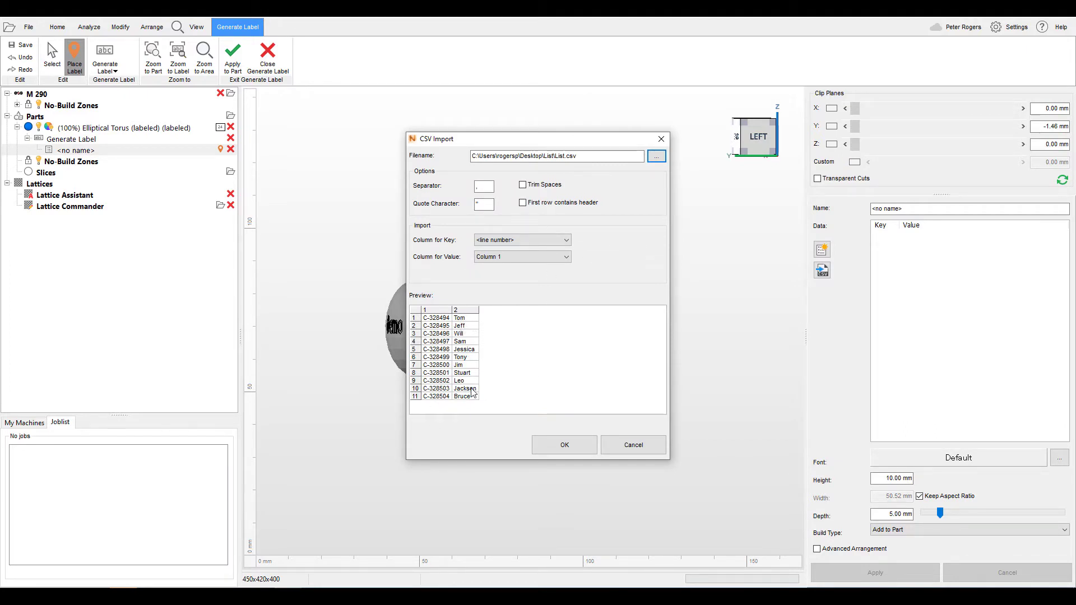
left_click(521, 240)
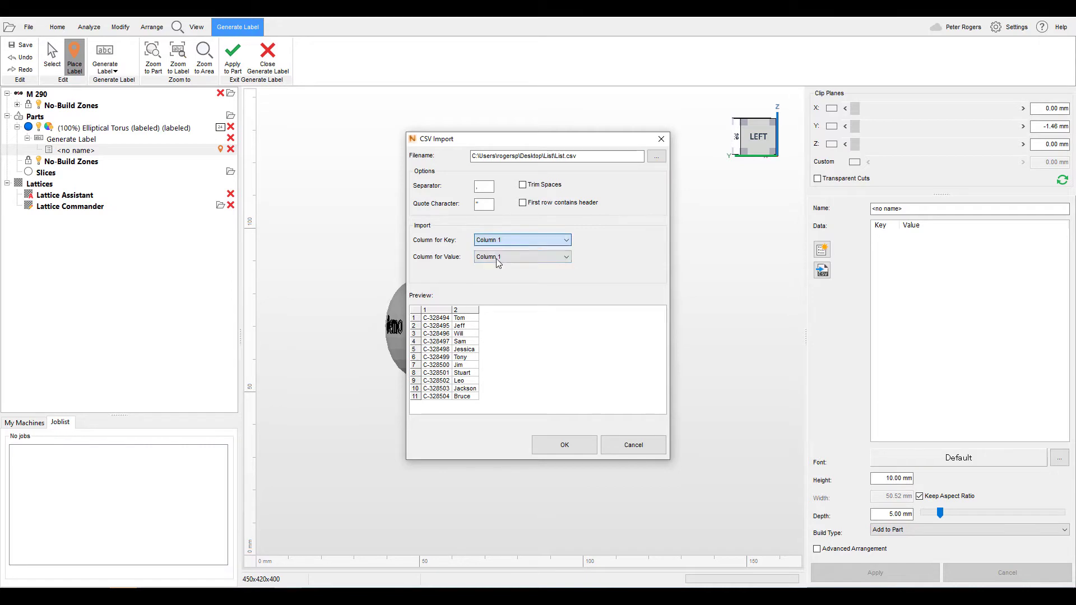
left_click(521, 256)
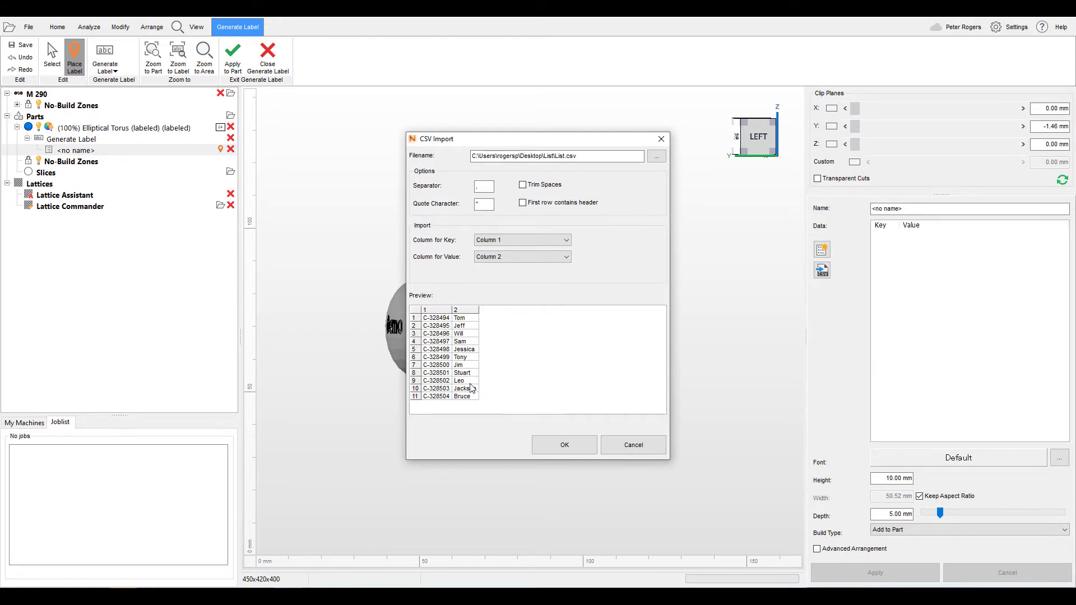
left_click(563, 445)
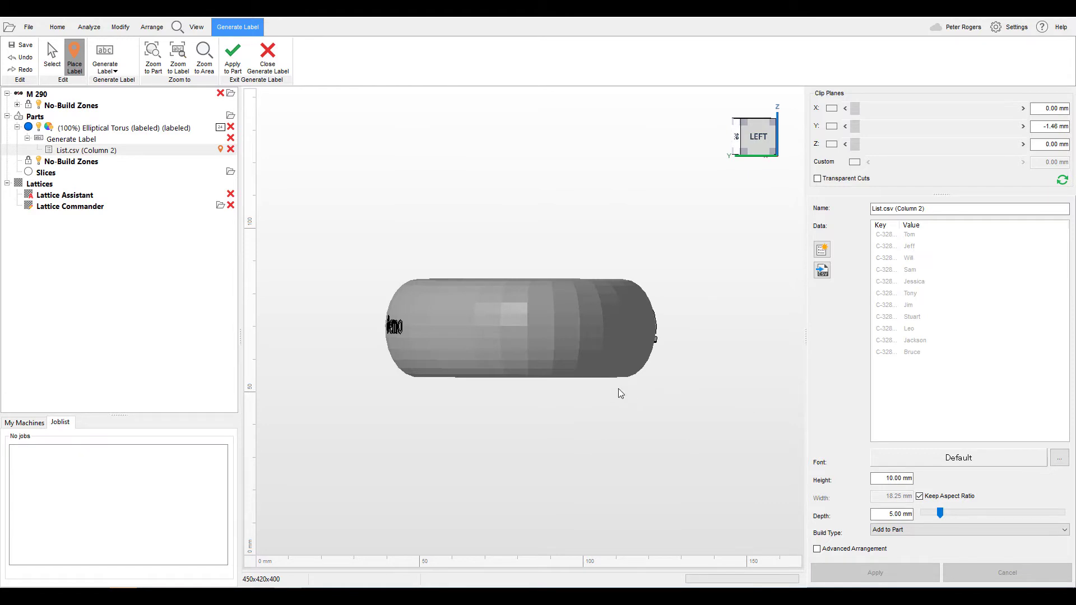
mouse_move(744, 410)
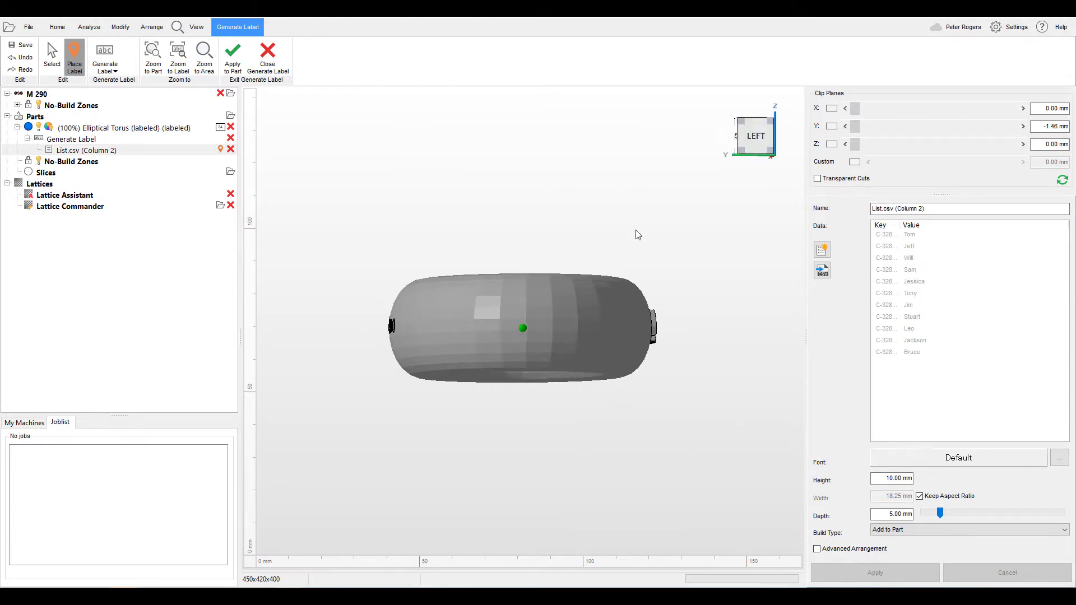
Step: Place the Tom label on the torus surface and thin its depth to 1.5 mm
left_click(522, 327)
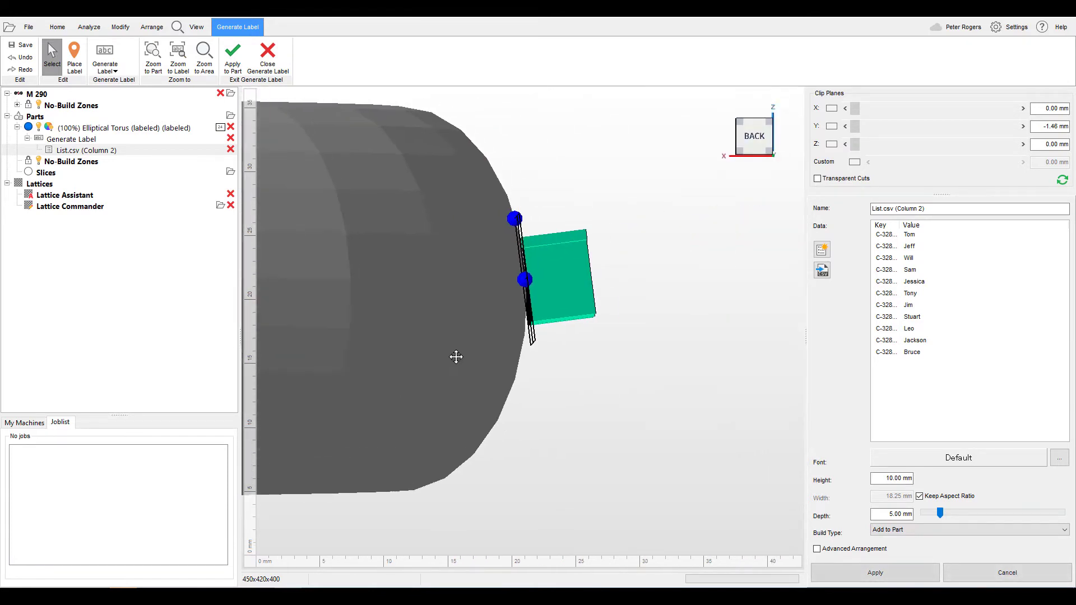
left_click_drag(940, 513, 939, 513)
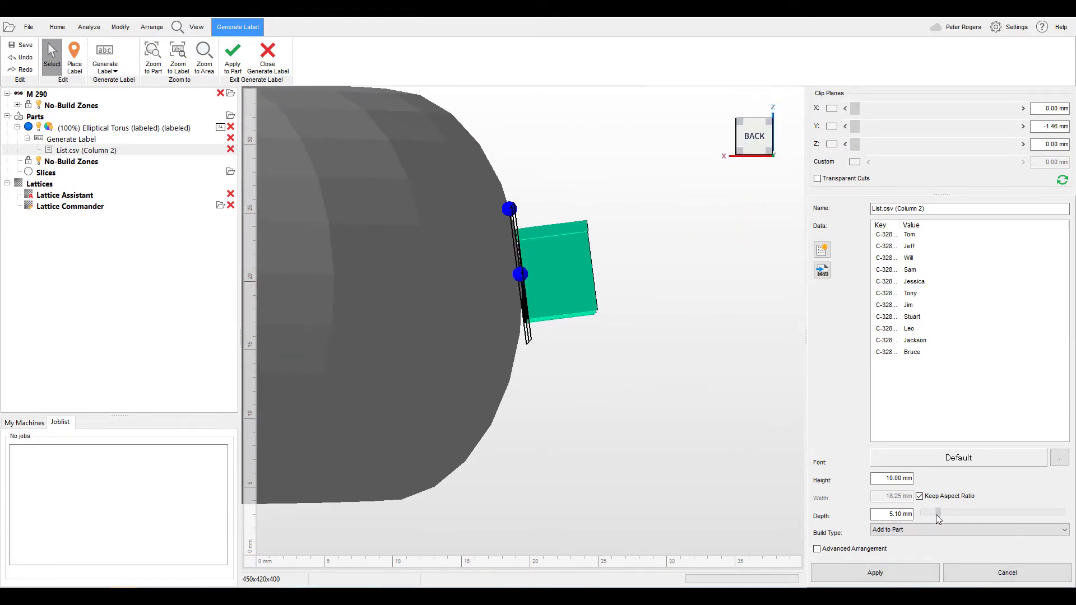
left_click_drag(938, 512, 929, 512)
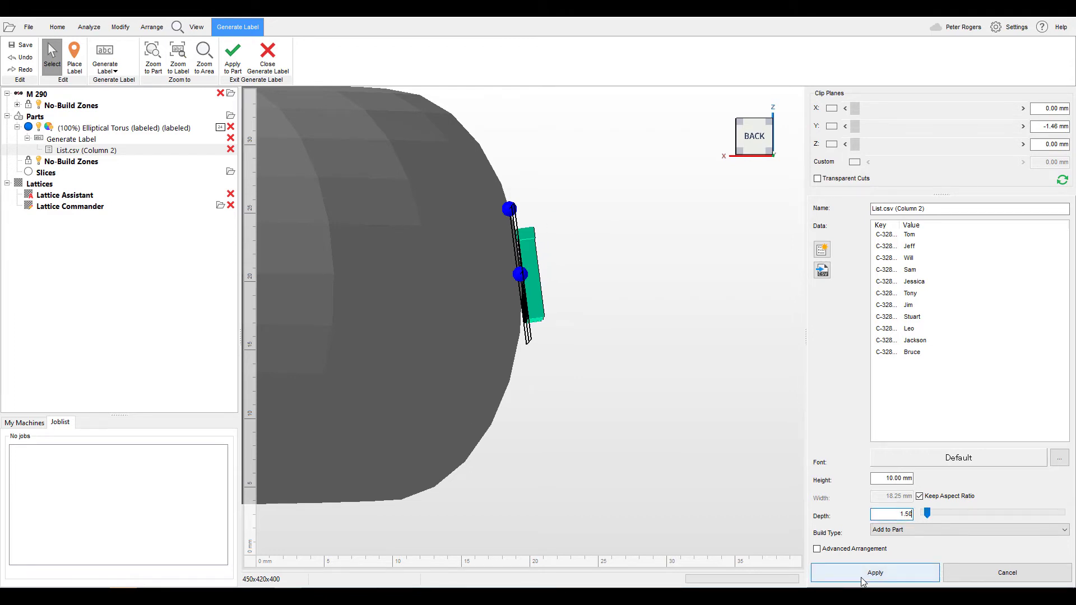
left_click(874, 573)
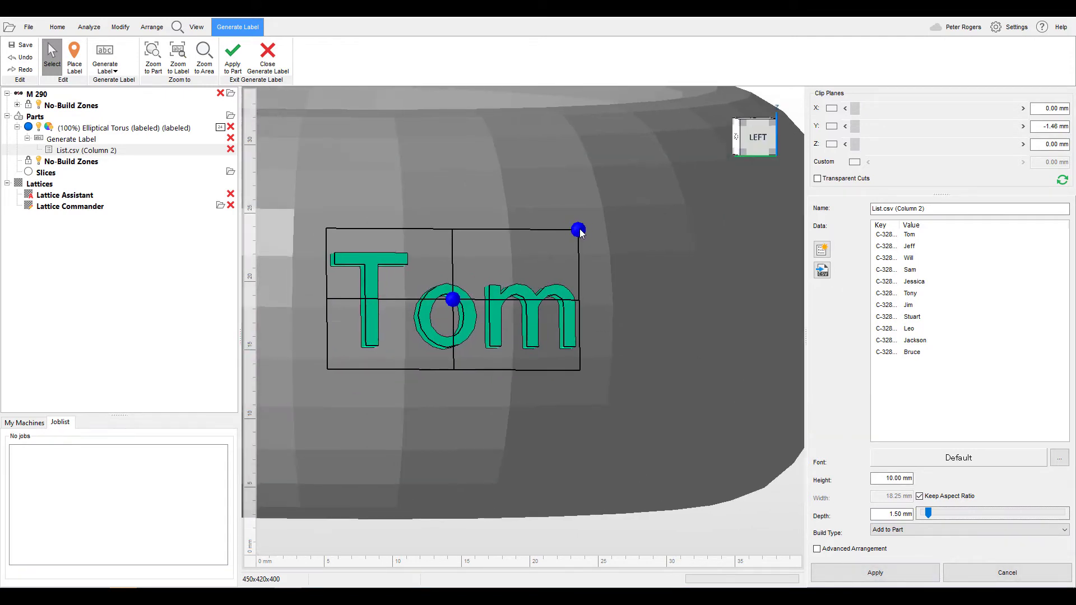
Step: Enlarge the Tom label to about 13.88 mm height and reposition it on the torus
left_click_drag(579, 229, 619, 203)
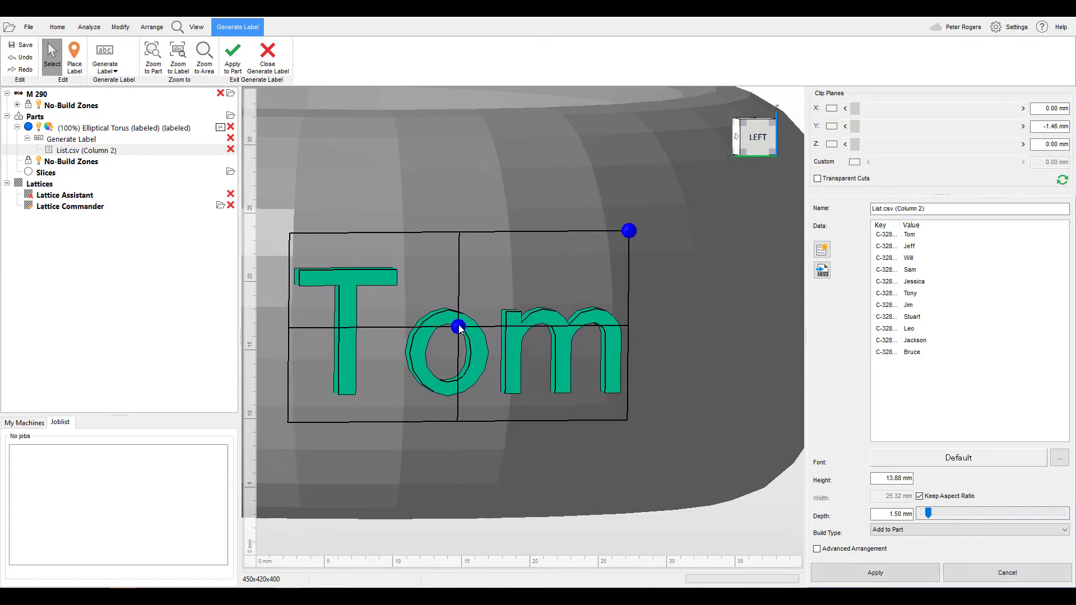
left_click_drag(629, 230, 629, 224)
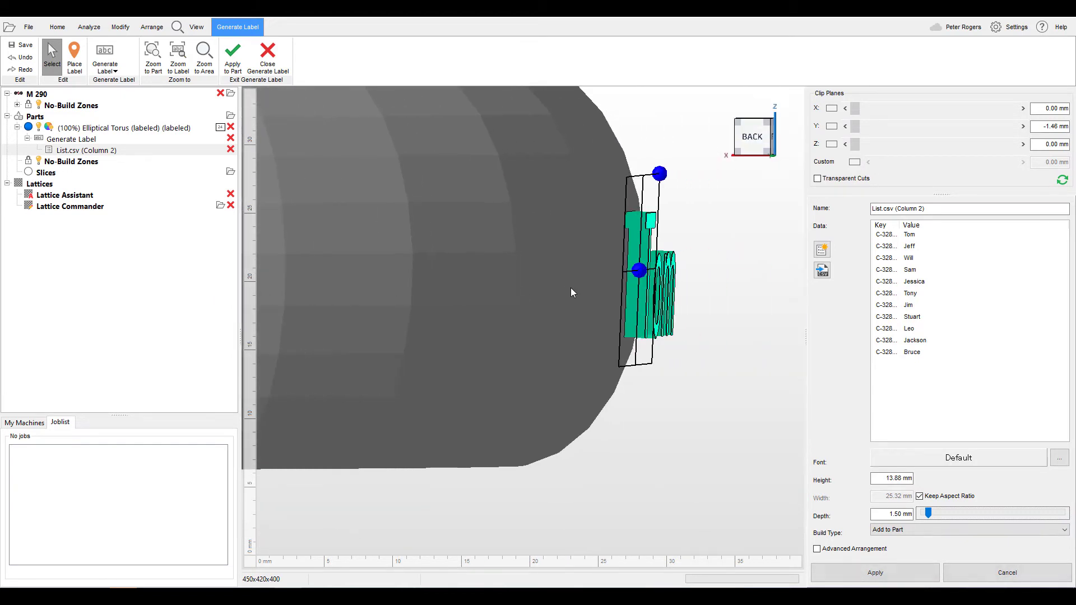
left_click_drag(638, 269, 659, 148)
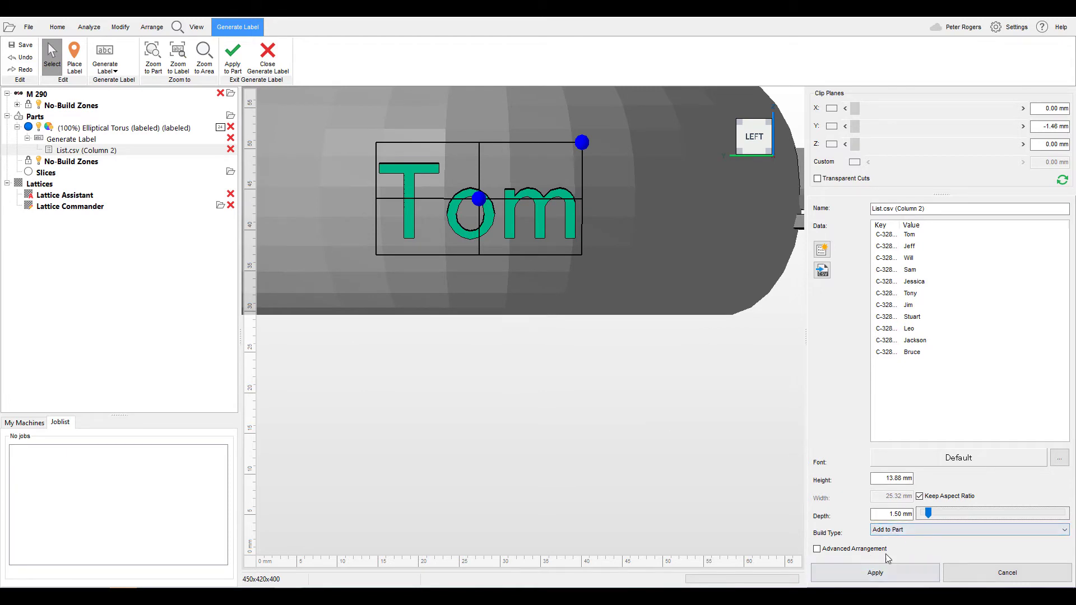
Step: Apply the list label, removing the old part, to get eleven name-embossed torus copies
left_click(875, 573)
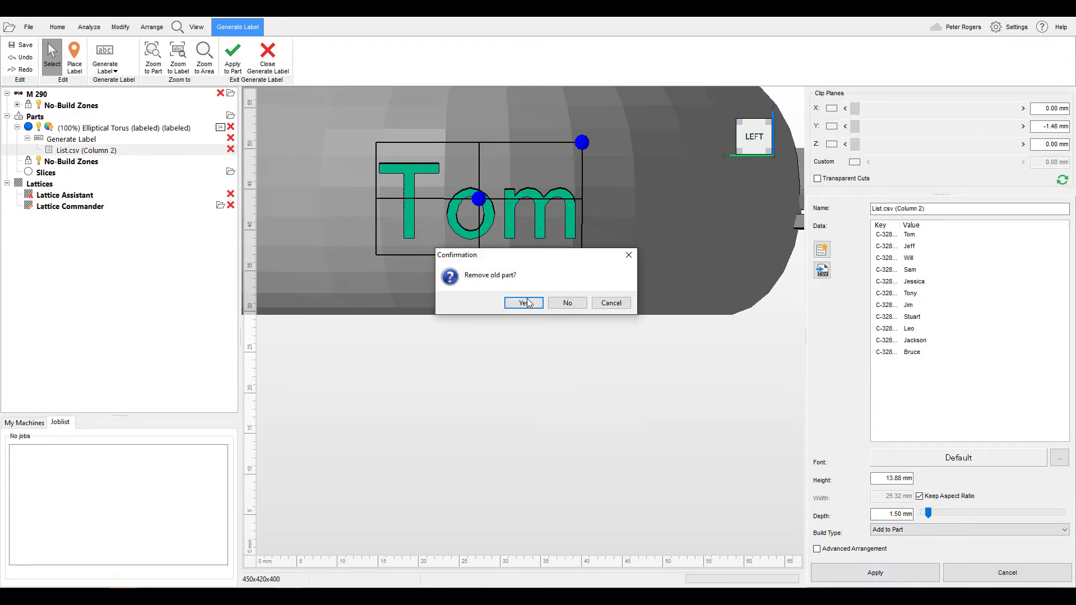
left_click(524, 303)
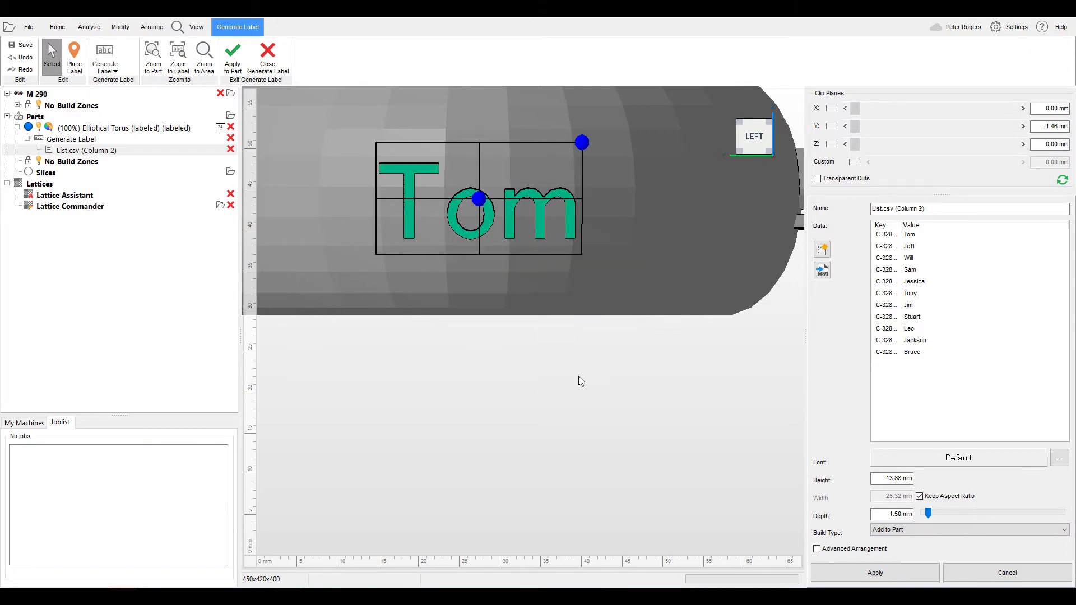
mouse_move(343, 194)
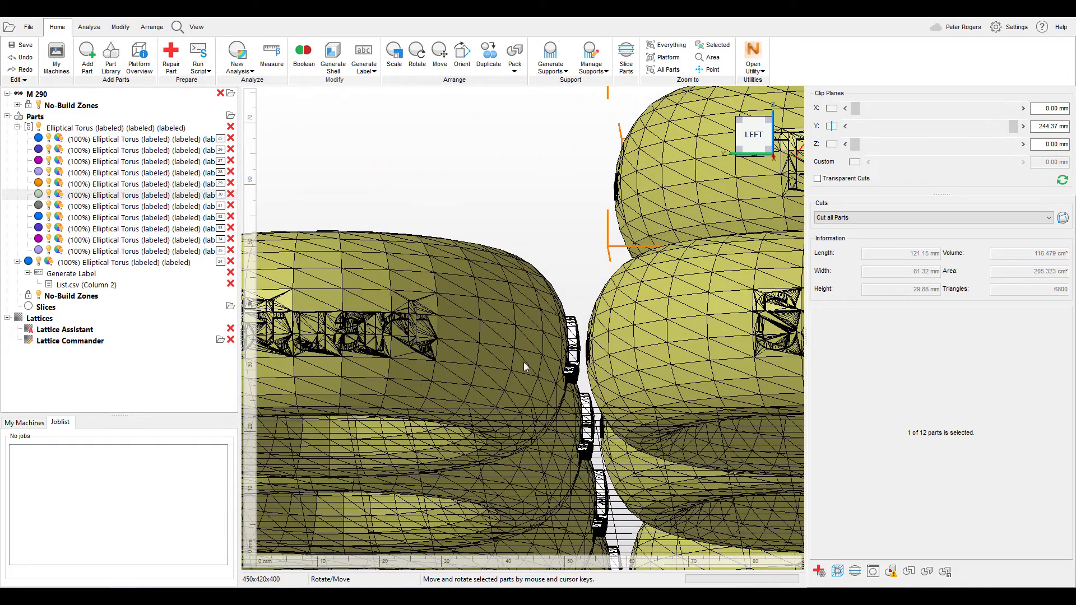
left_click_drag(525, 368, 432, 164)
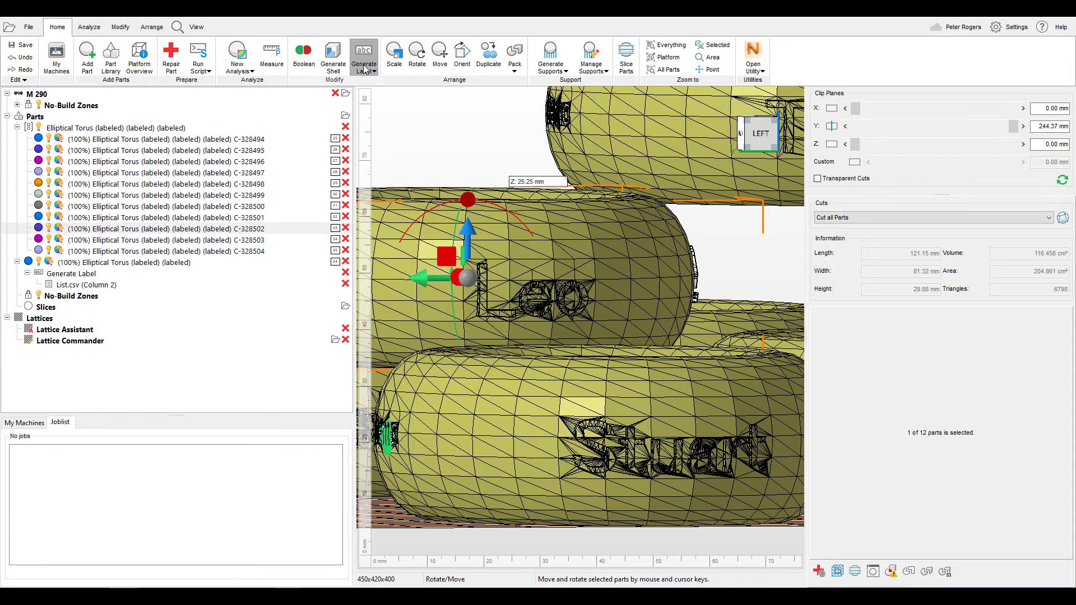
Step: Start a new label on copy C-328502 and import List.csv as its data
left_click(363, 56)
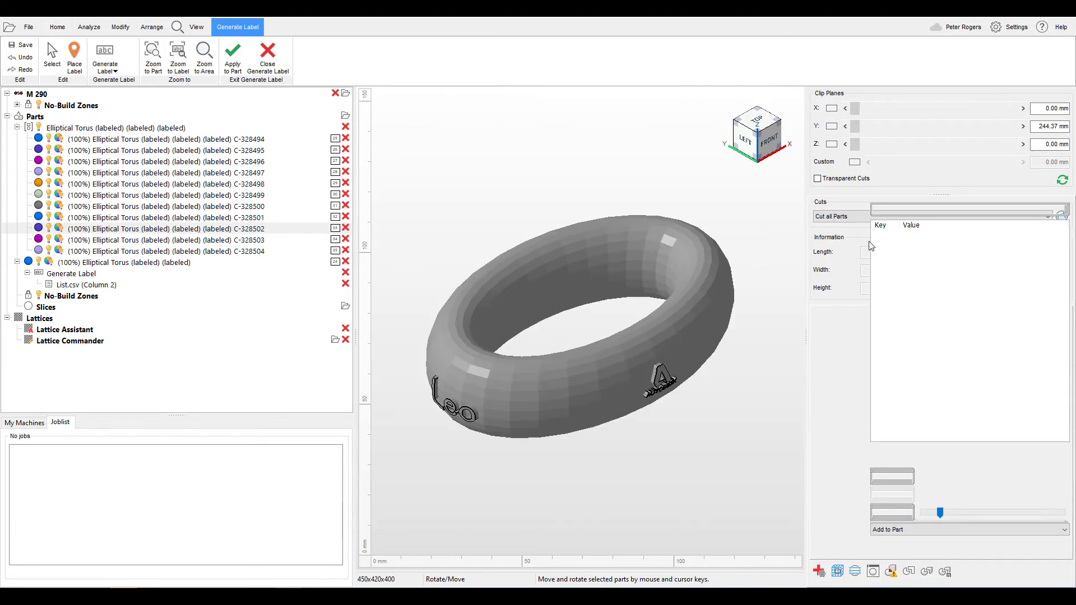
left_click(74, 54)
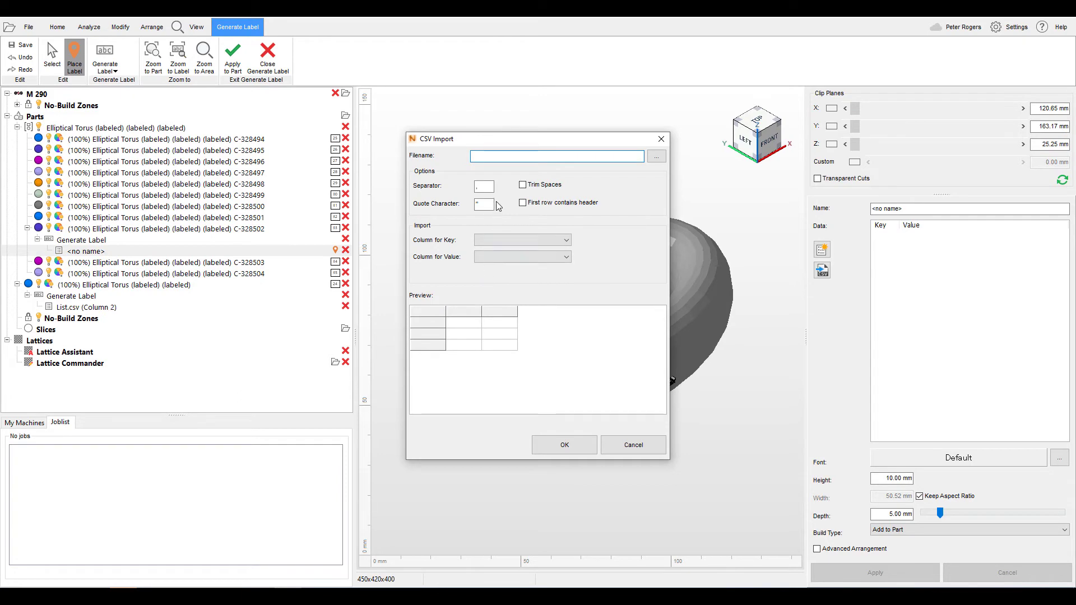
left_click(656, 156)
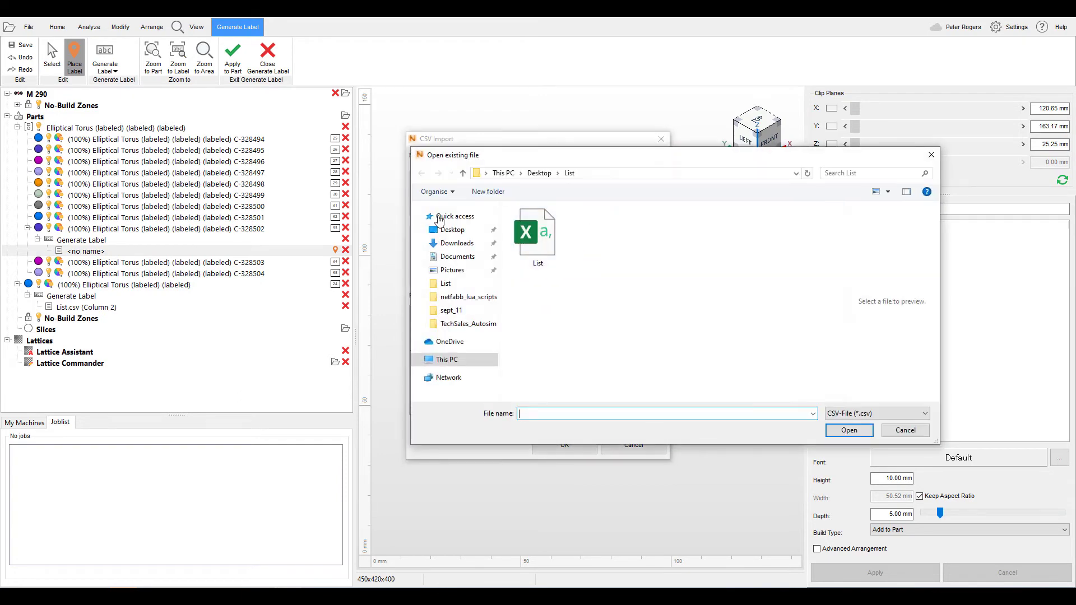
double_click(538, 230)
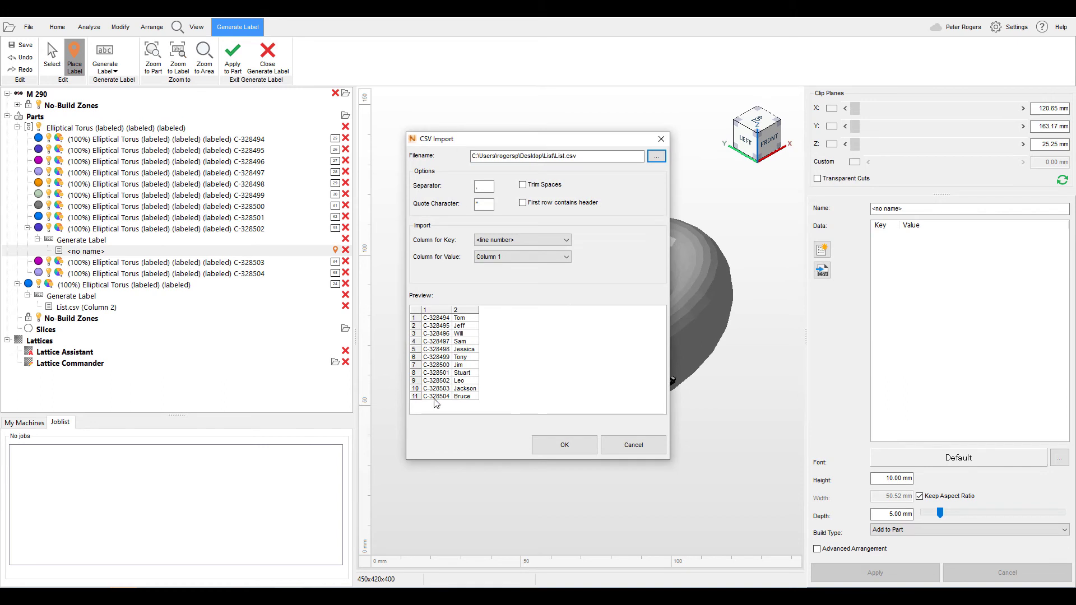
mouse_move(468, 396)
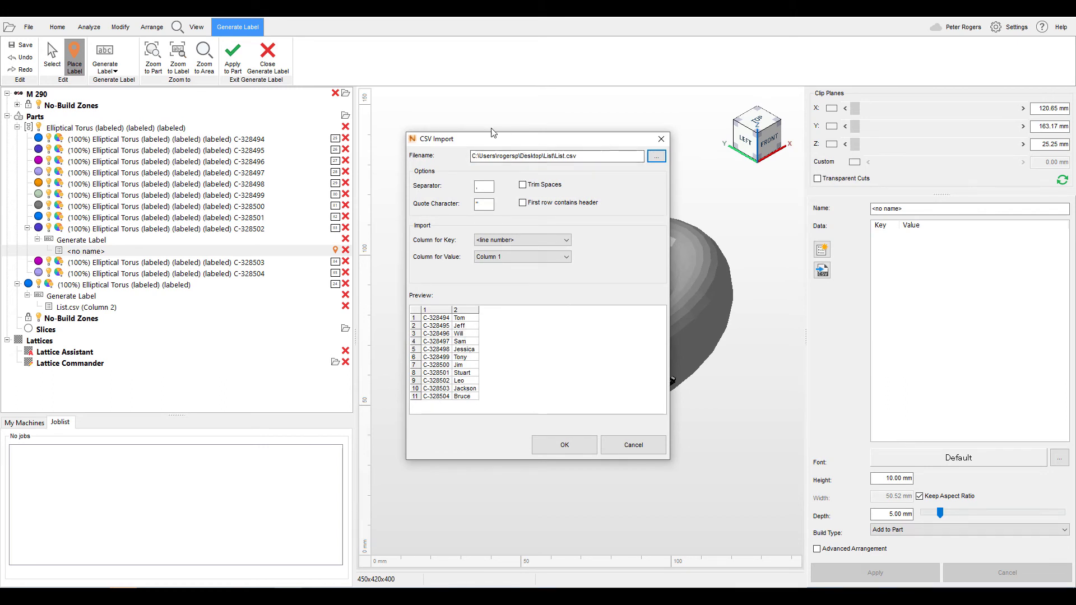
Step: Map Column 1 codes as keys and Column 2 names as values, then confirm the import
left_click_drag(491, 139, 426, 40)
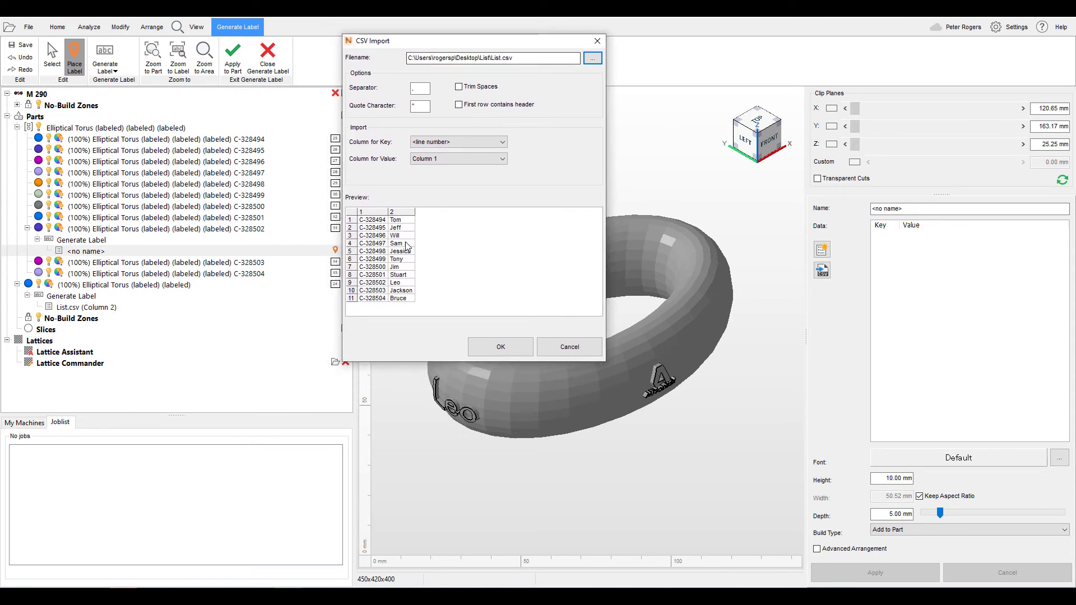
left_click(456, 142)
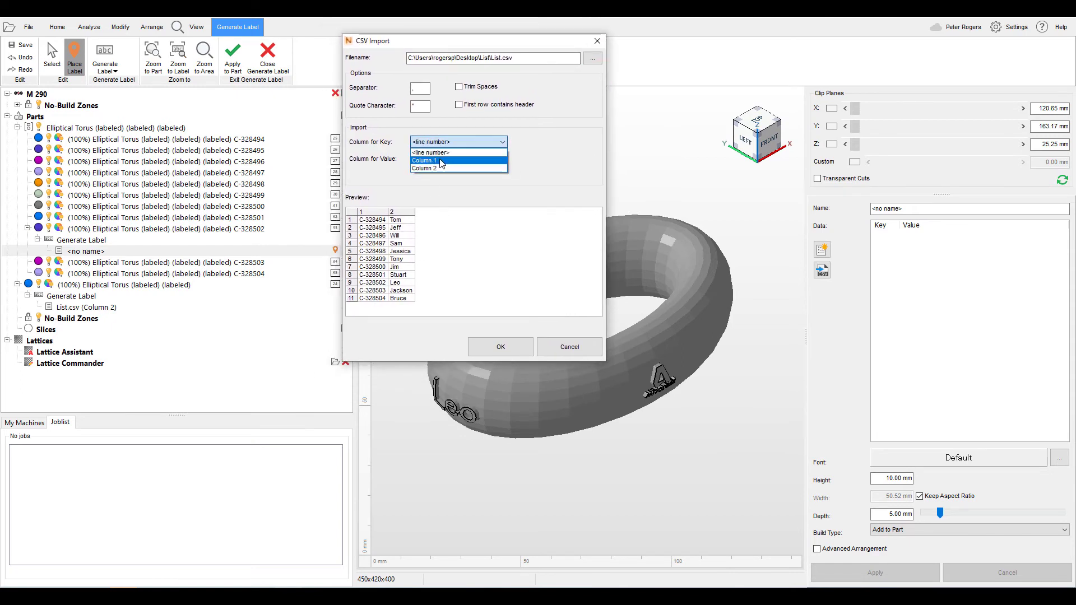
left_click(424, 160)
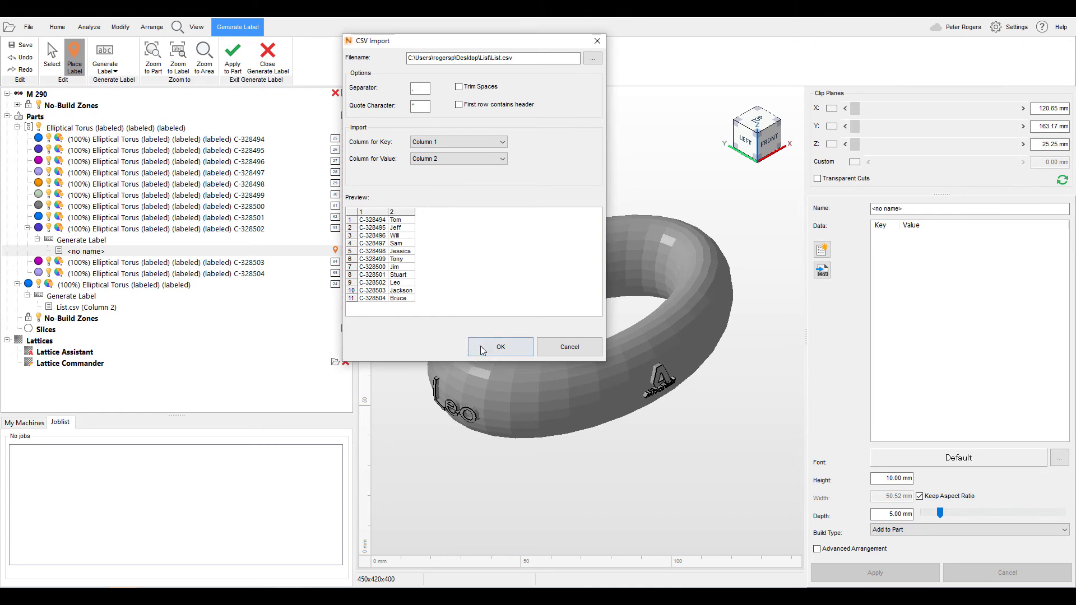
left_click(500, 347)
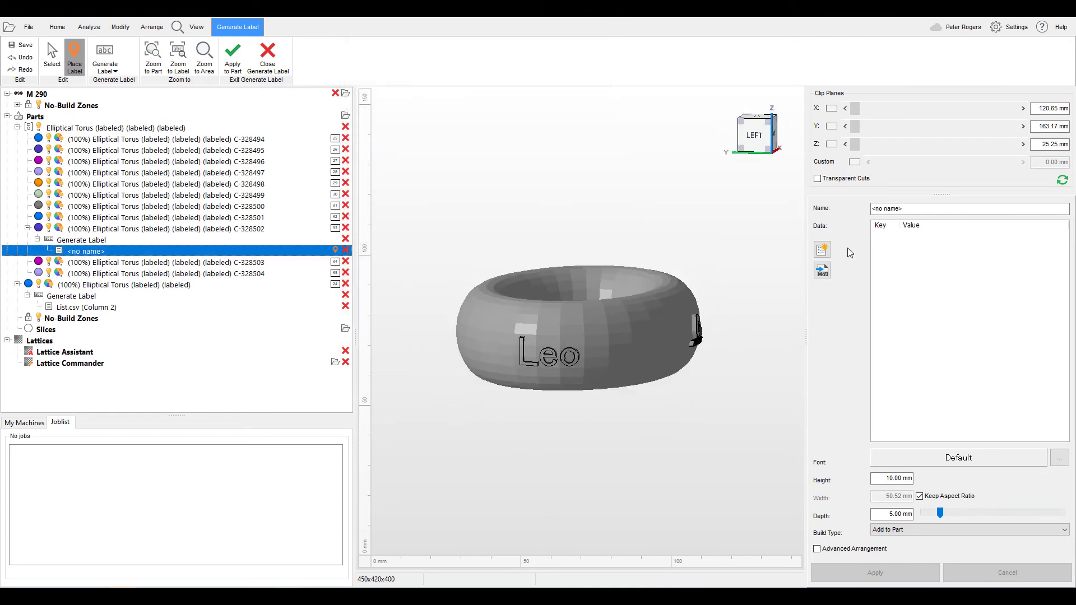
left_click(58, 26)
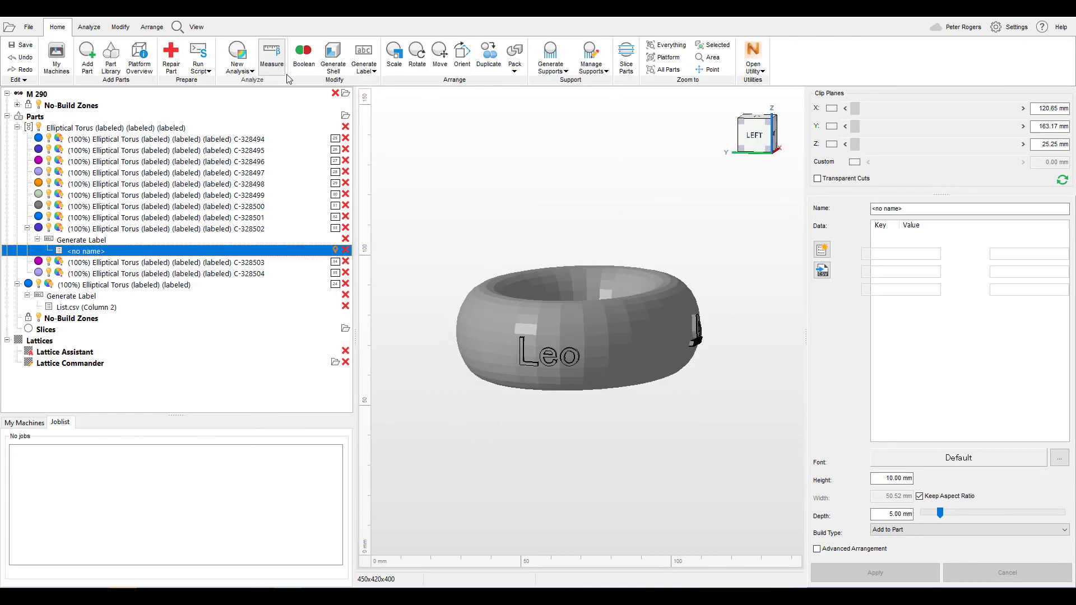